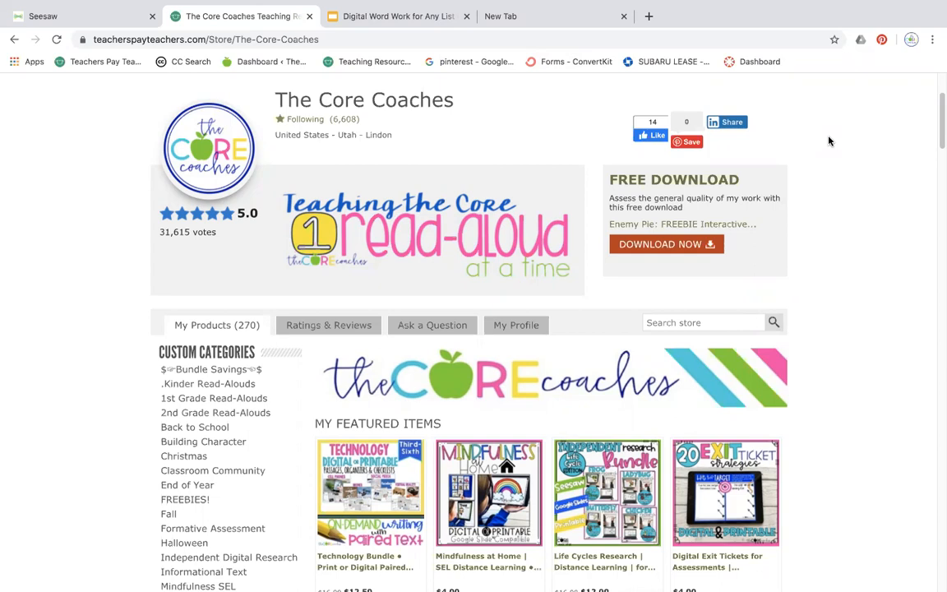
mouse_move(4, 232)
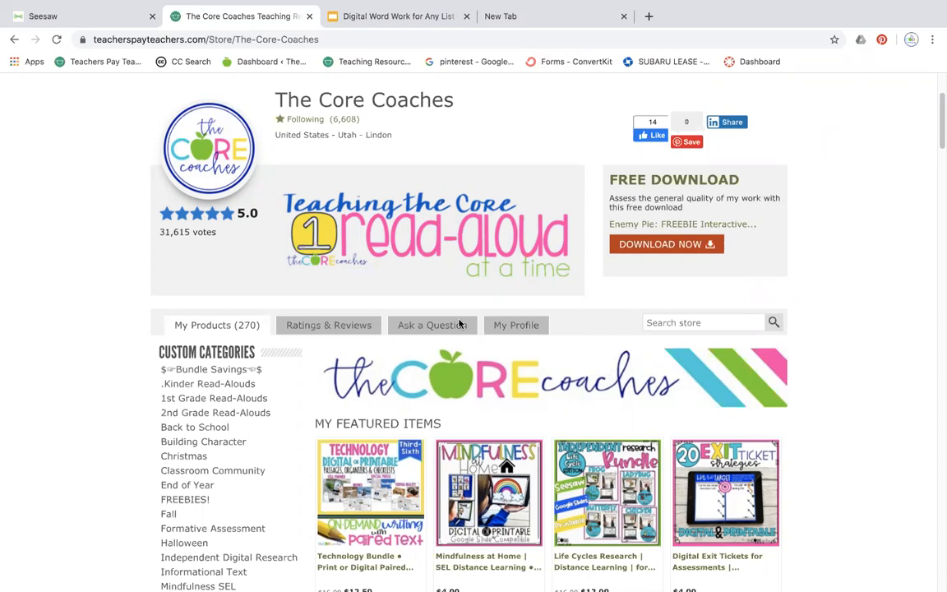
mouse_move(374, 358)
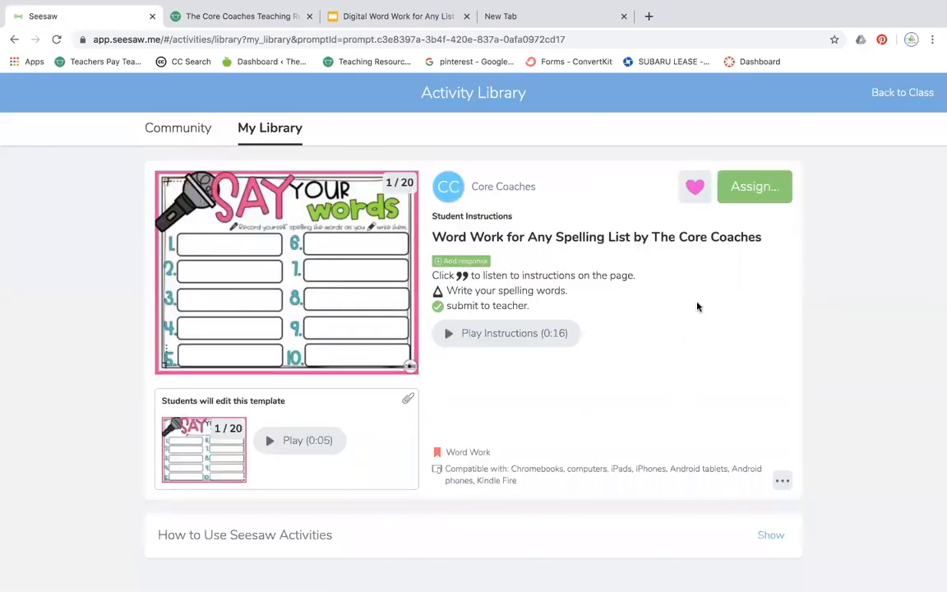
mouse_move(771, 191)
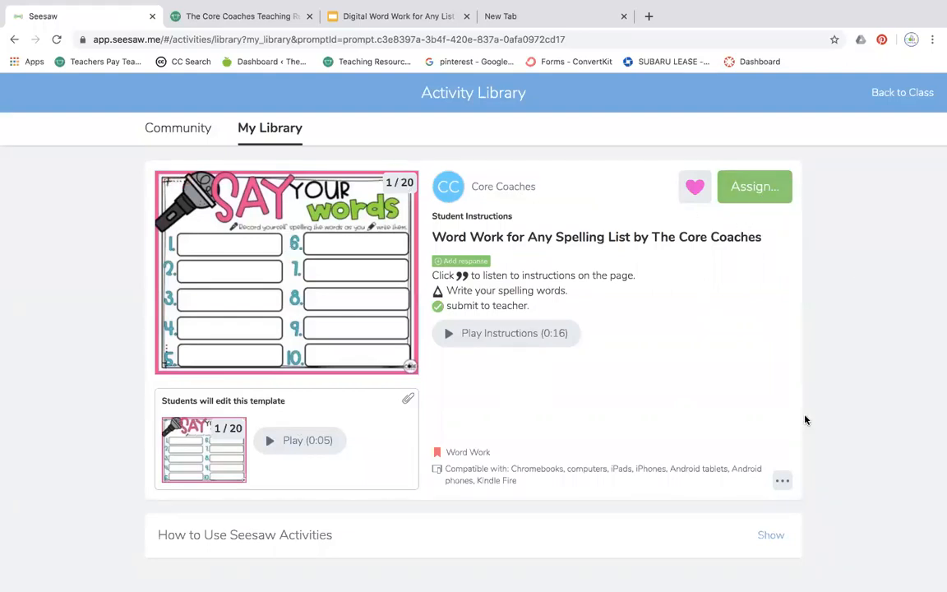
Copy and edit the Word Work for Any Spelling List activity from its more-actions menu.
click(781, 480)
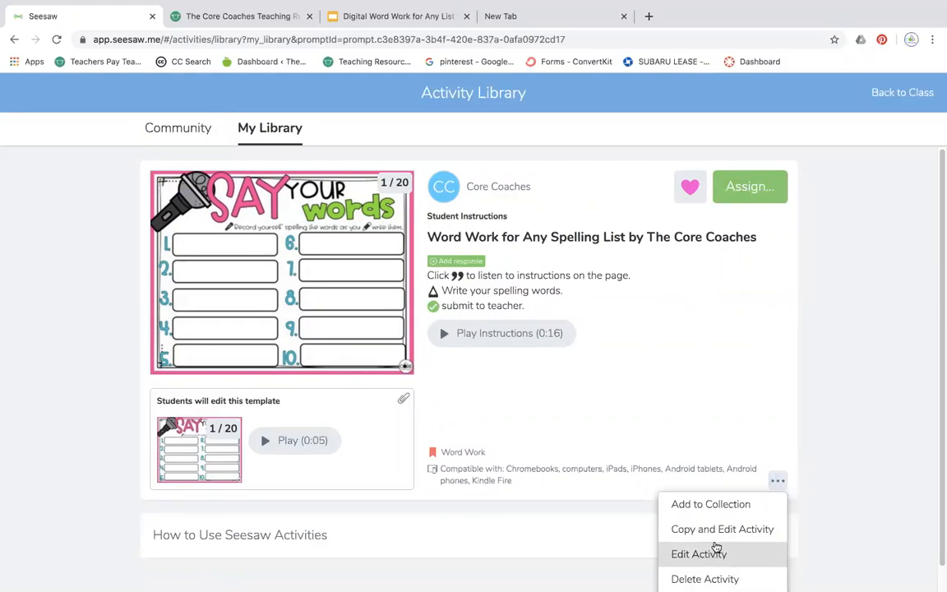
click(723, 530)
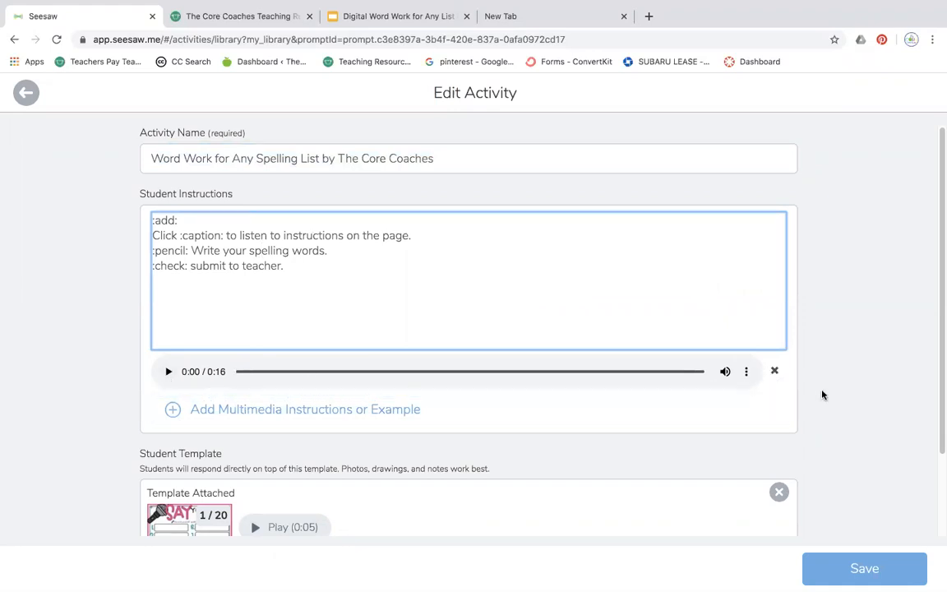
Change the Activity Name field to 'Say and Type Spelling Words'.
scroll(down, 3)
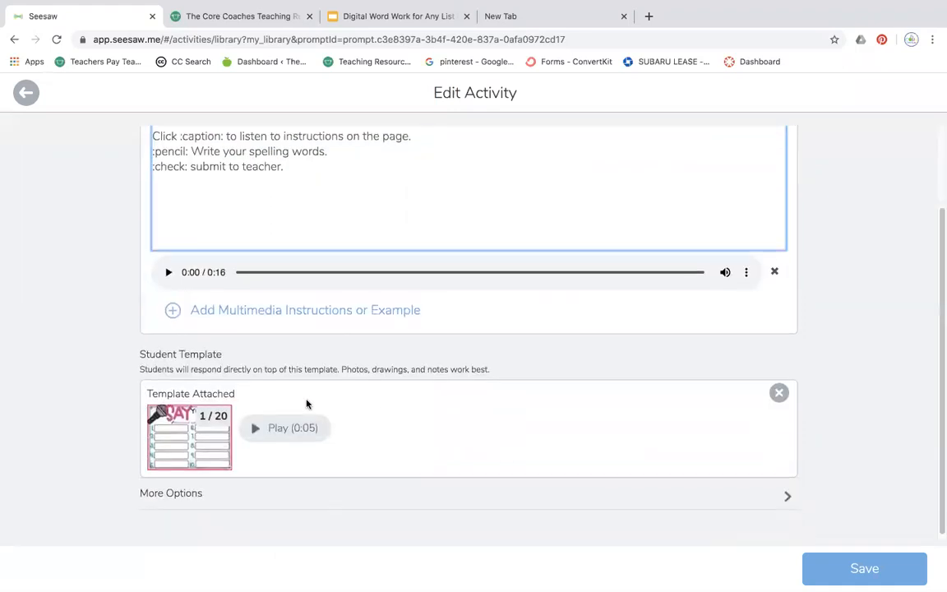
mouse_move(167, 442)
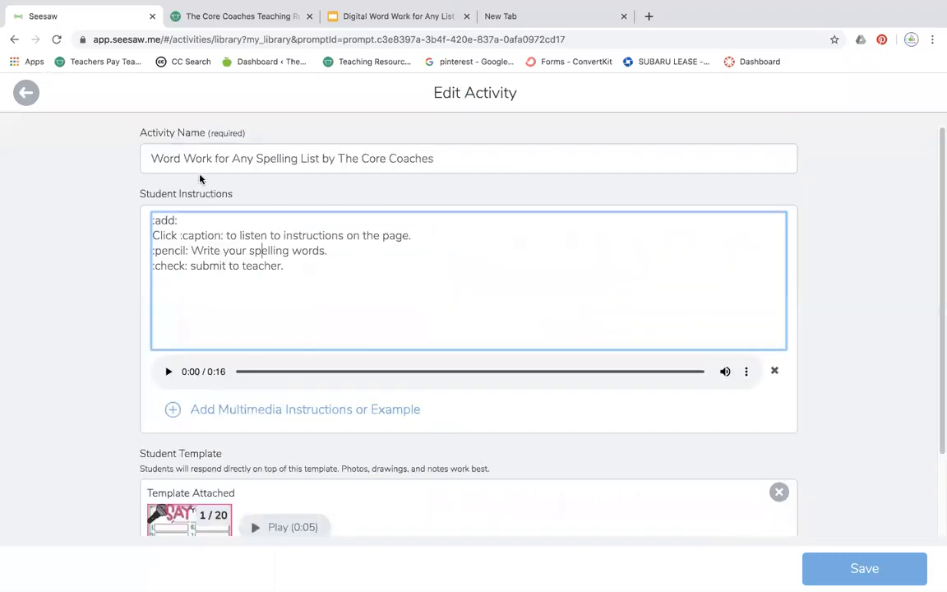
scroll(down, 3)
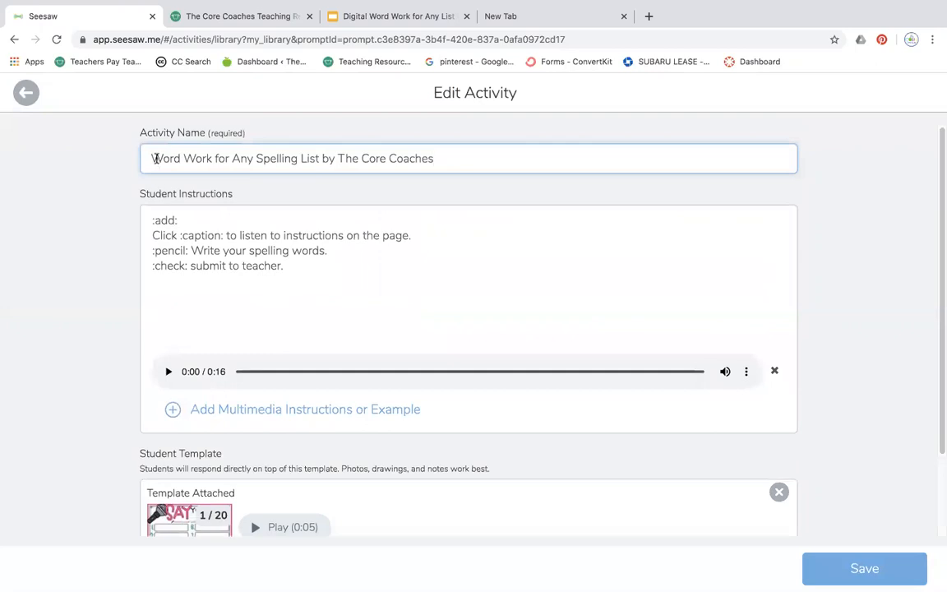
text(Say and W)
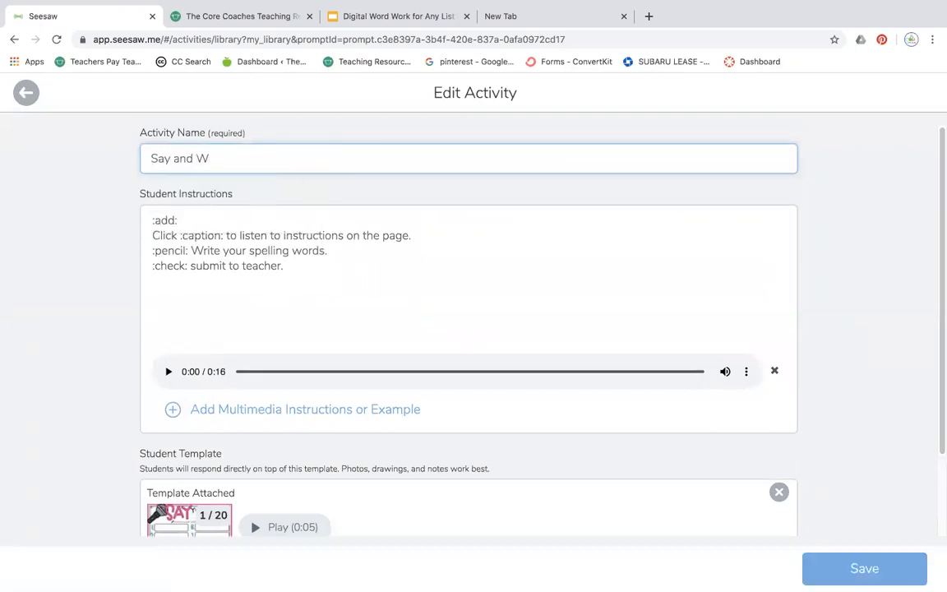
text(Ty)
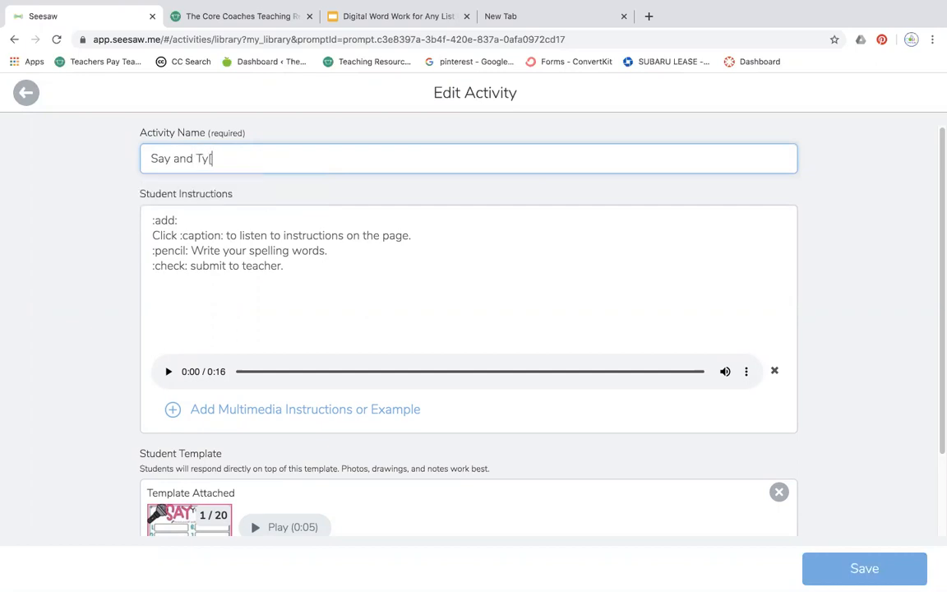
text(pe Sp)
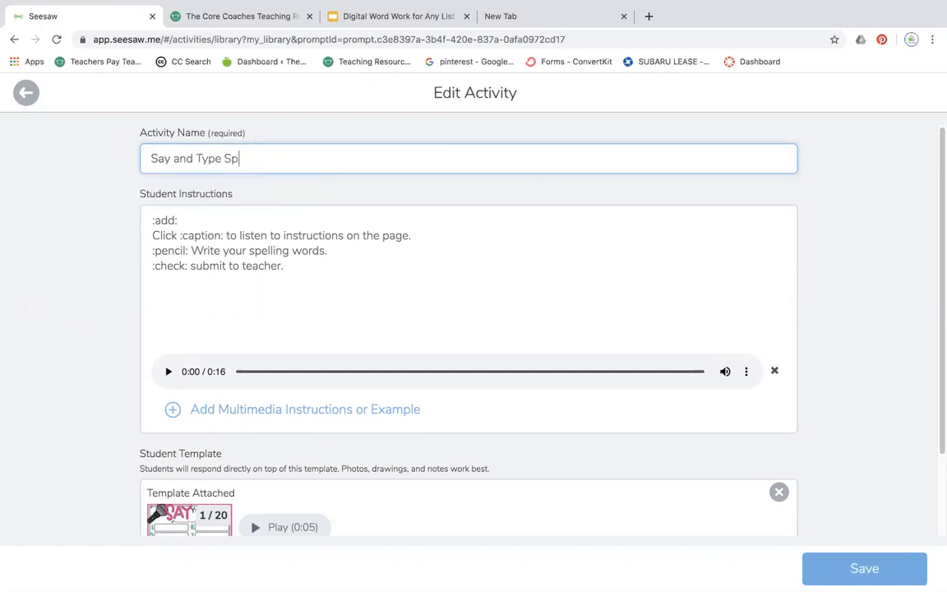
text(elling WOr)
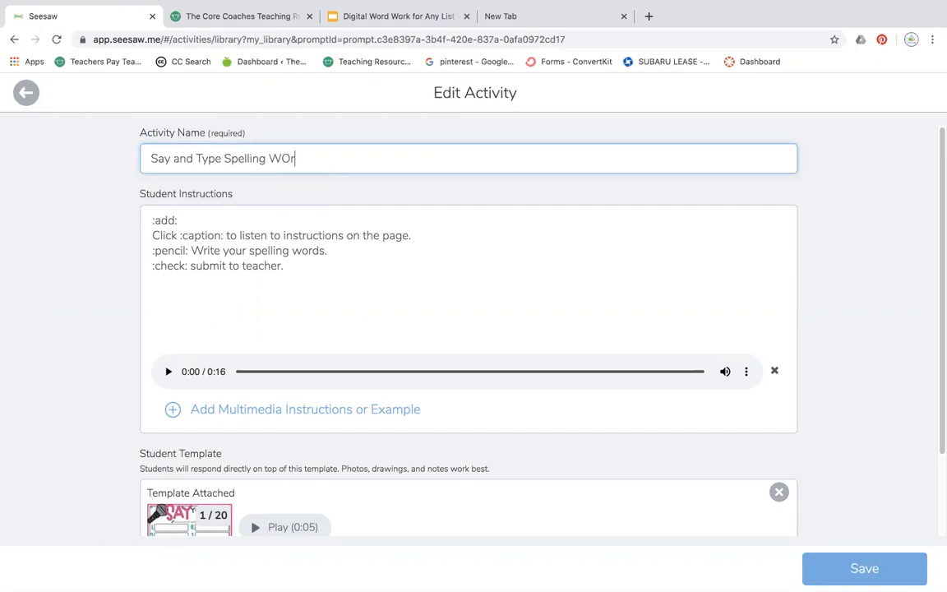
text(ds)
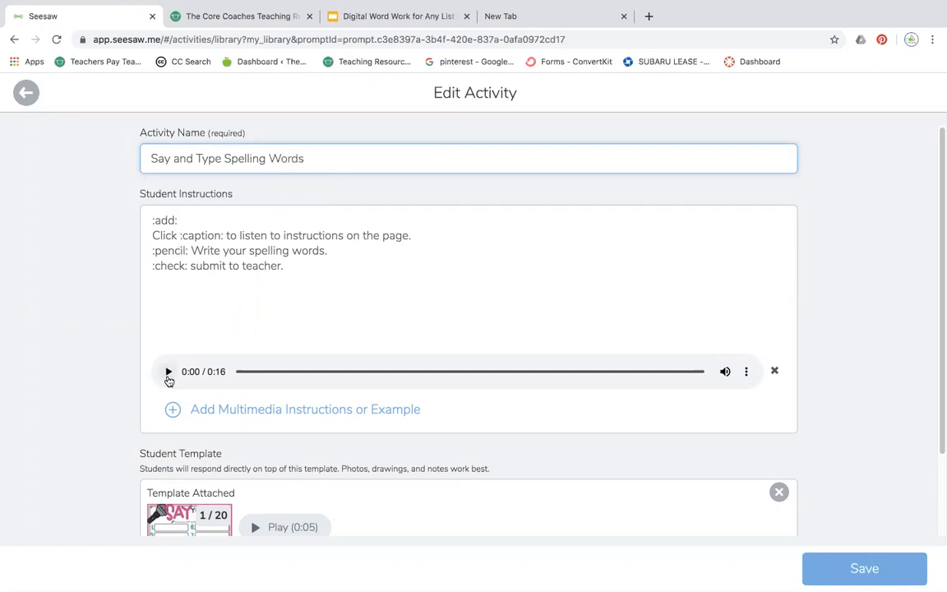
scroll(down, 3)
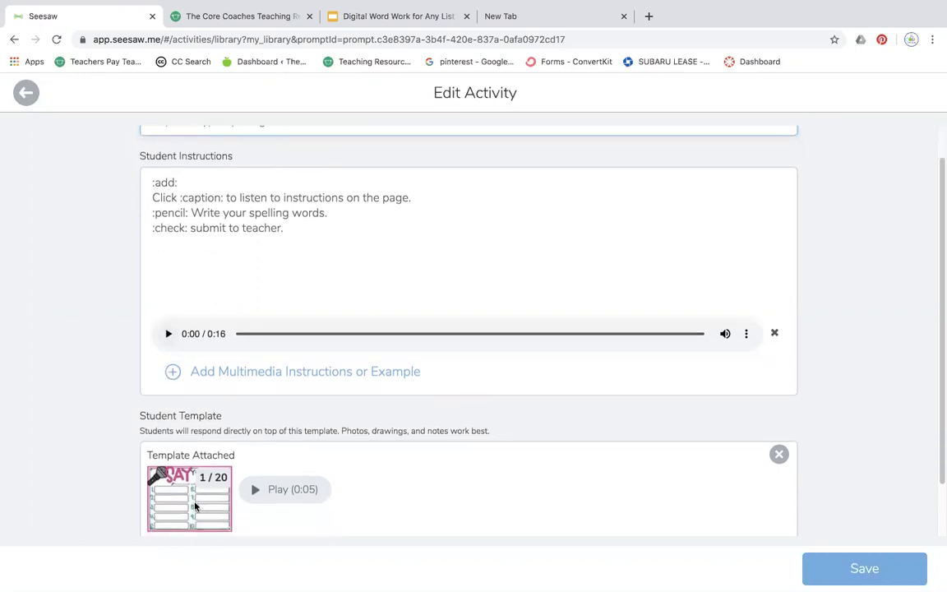
Open the attached template's pages and delete the first extra page.
click(188, 512)
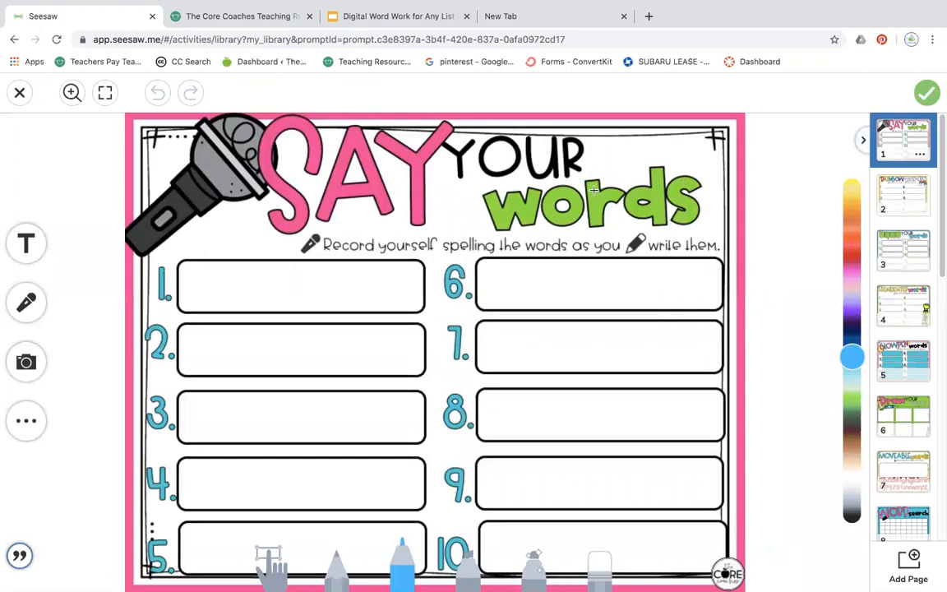
mouse_move(811, 323)
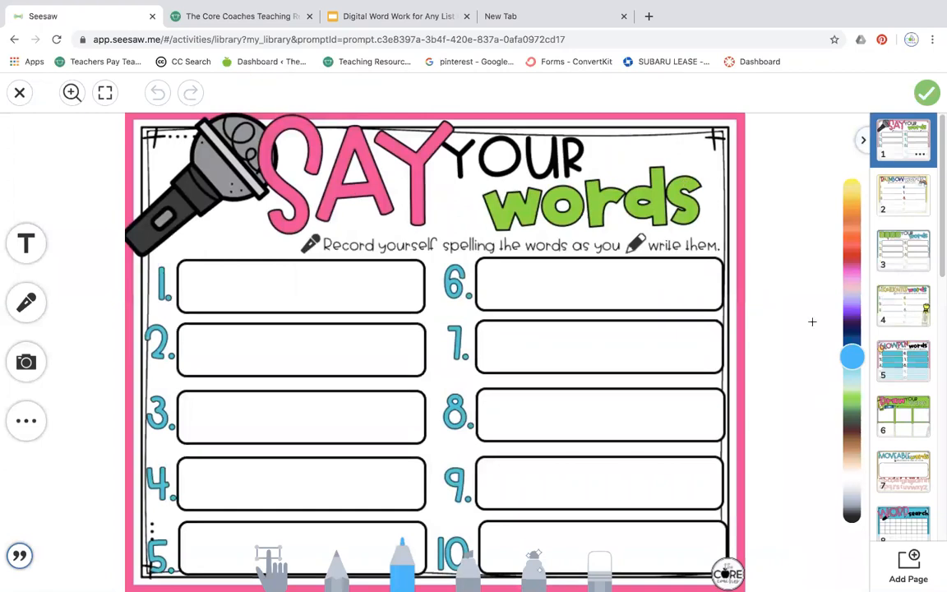
click(902, 195)
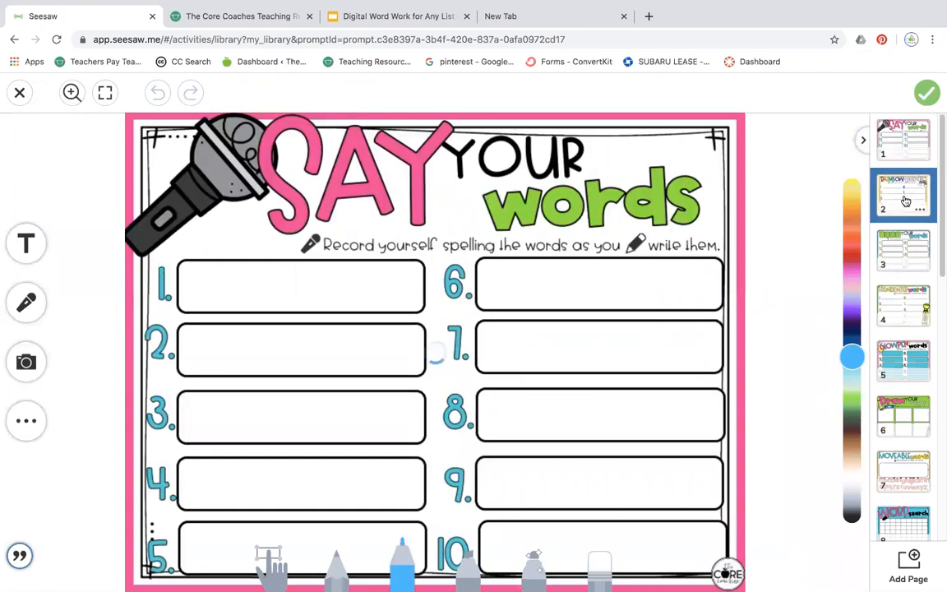
click(902, 360)
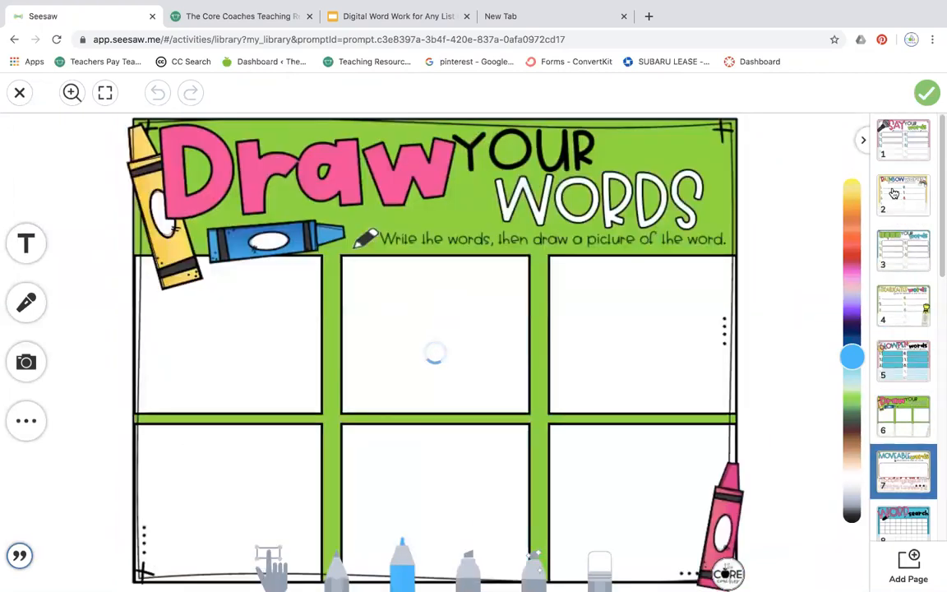
click(903, 195)
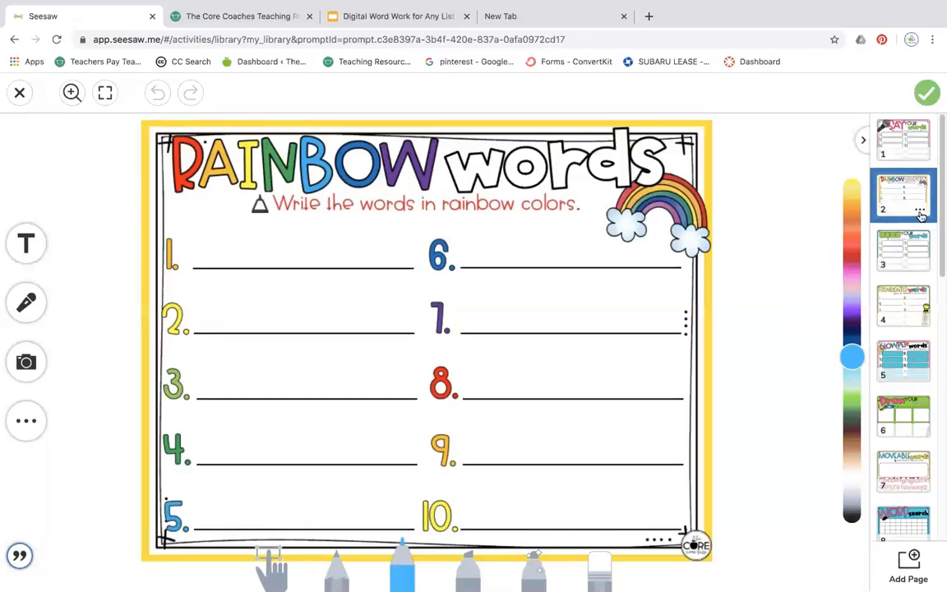
click(918, 209)
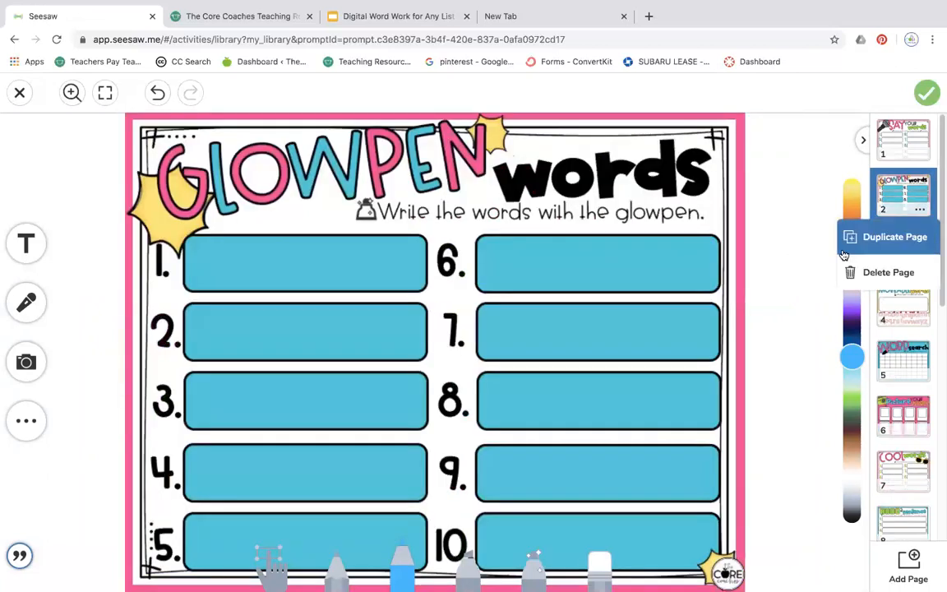
click(888, 271)
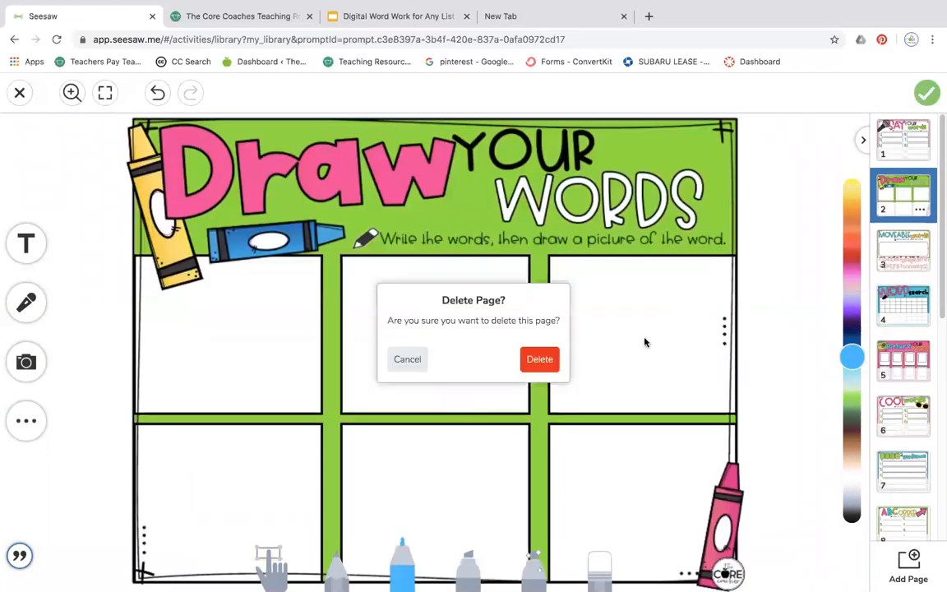
click(539, 359)
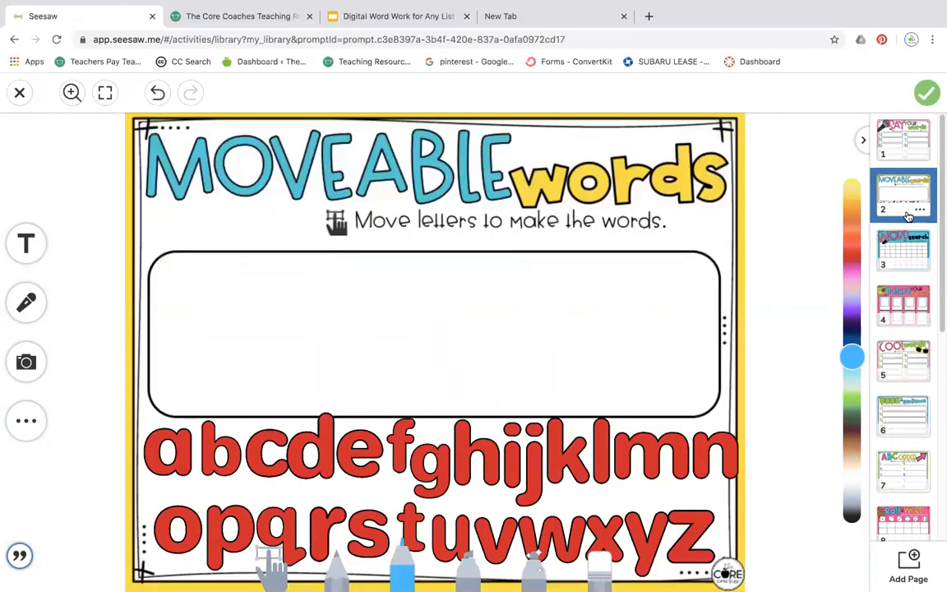
Delete the remaining extra pages, including Rainbow Words and Backward Words, keeping Say Your Words.
click(922, 214)
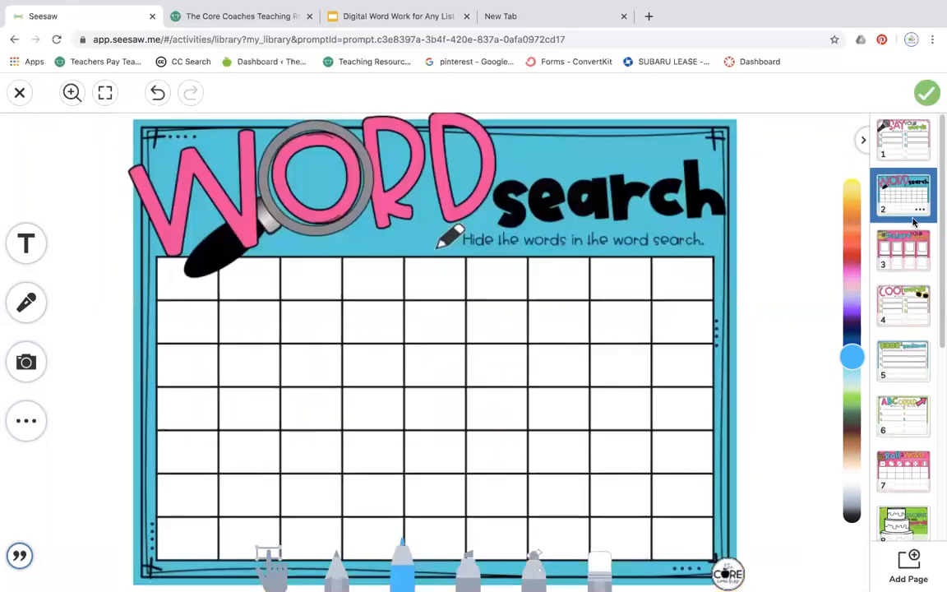
click(910, 209)
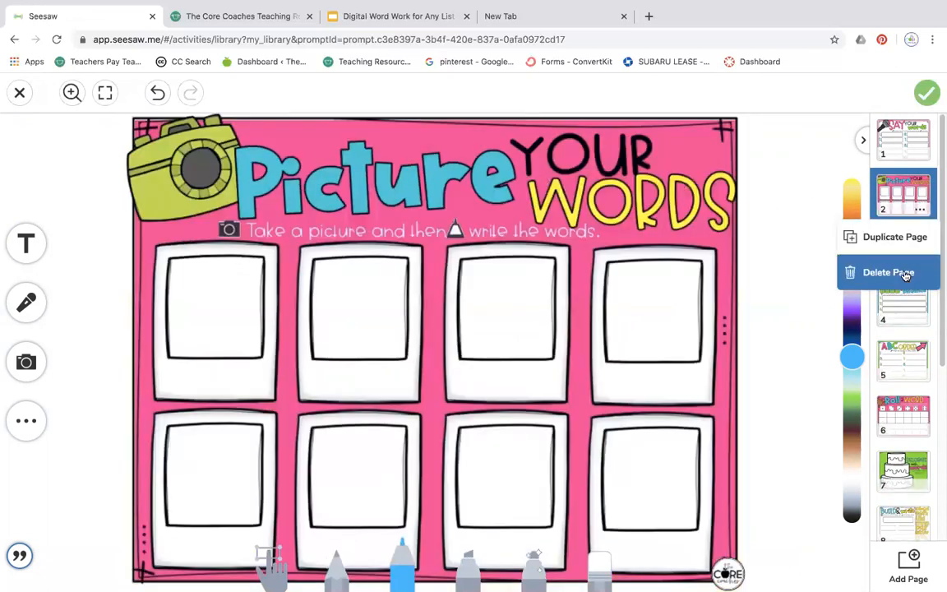
click(890, 271)
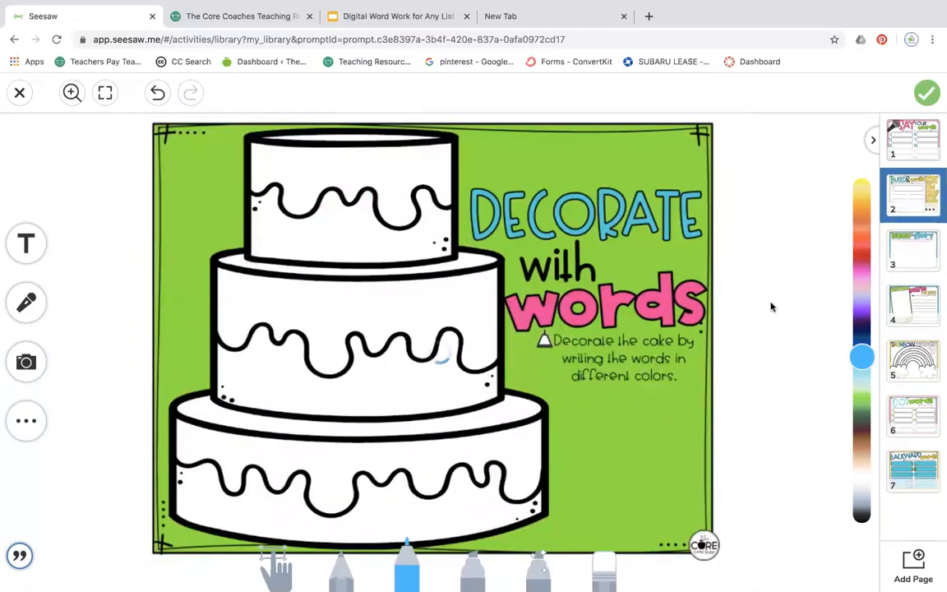
click(923, 209)
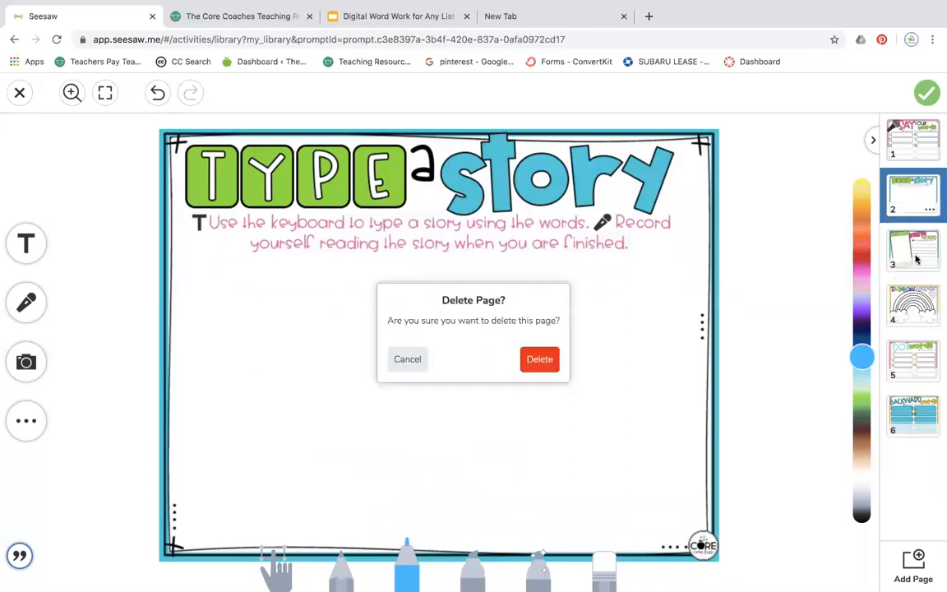
click(539, 359)
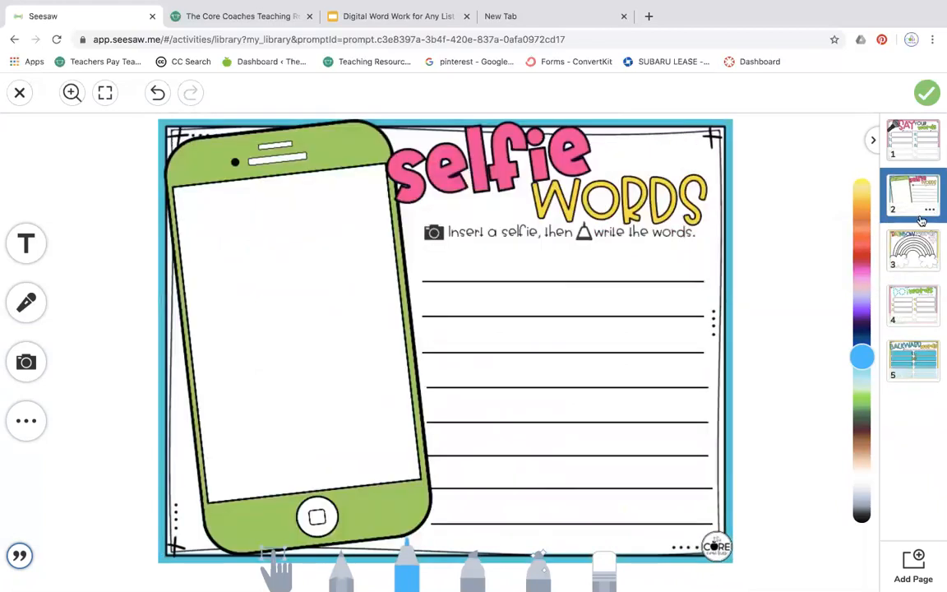
click(926, 211)
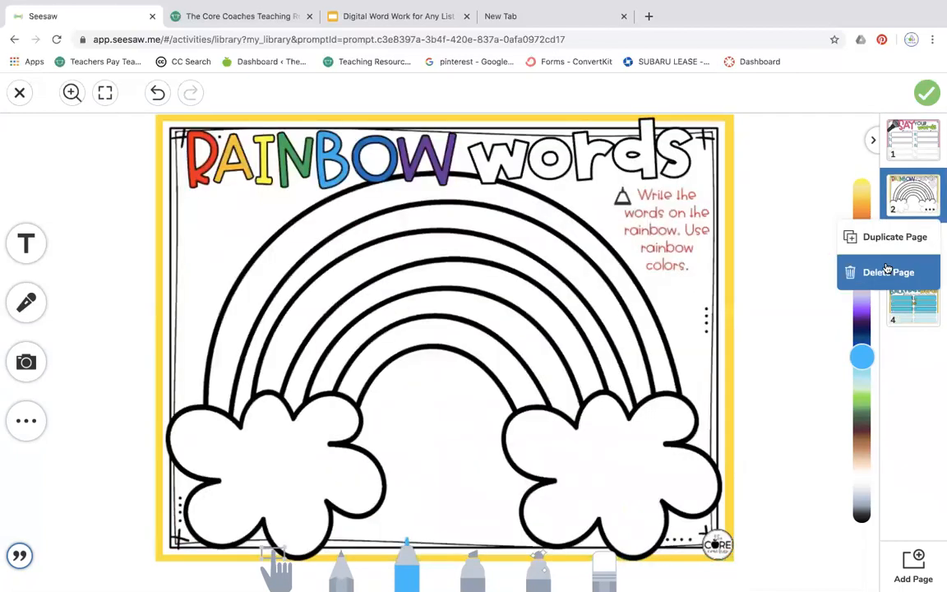
click(888, 272)
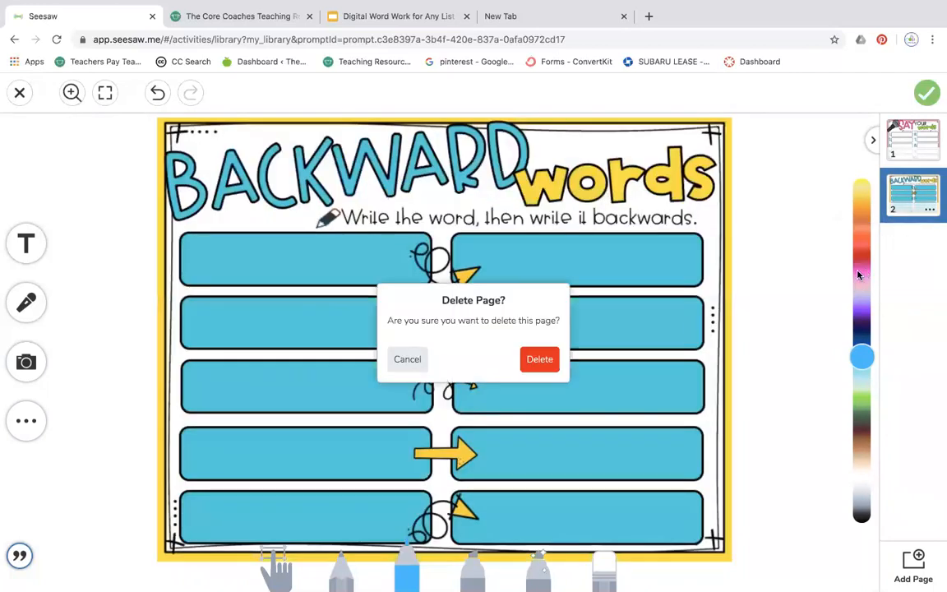
click(540, 359)
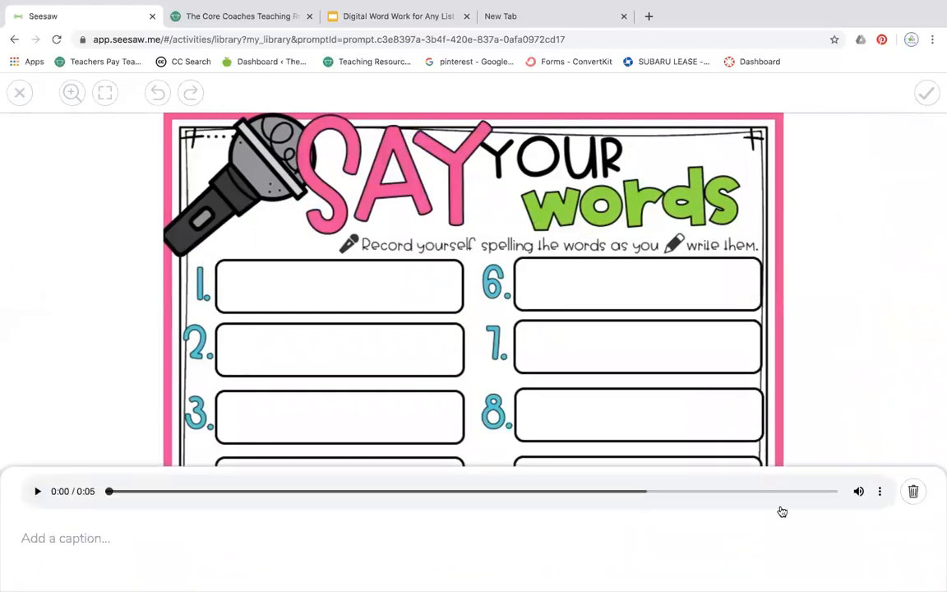
mouse_move(30, 510)
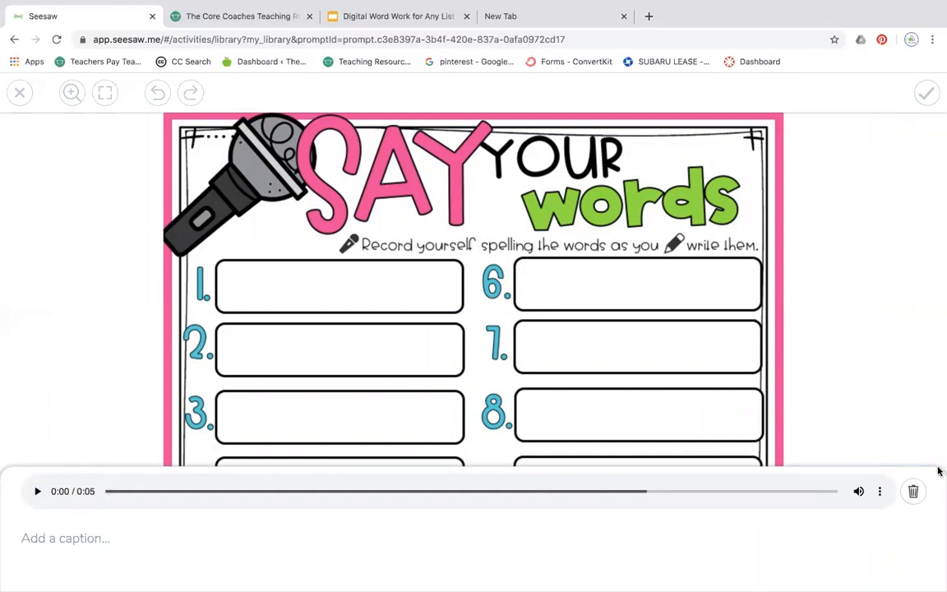
mouse_move(831, 448)
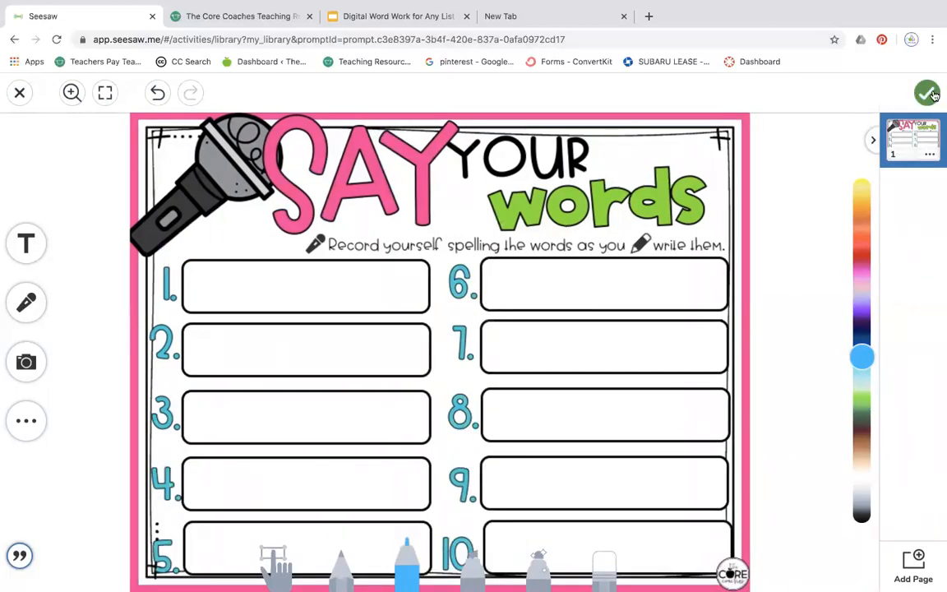
Finish the one-page template and save 'Say and Type Spelling Words'.
click(930, 90)
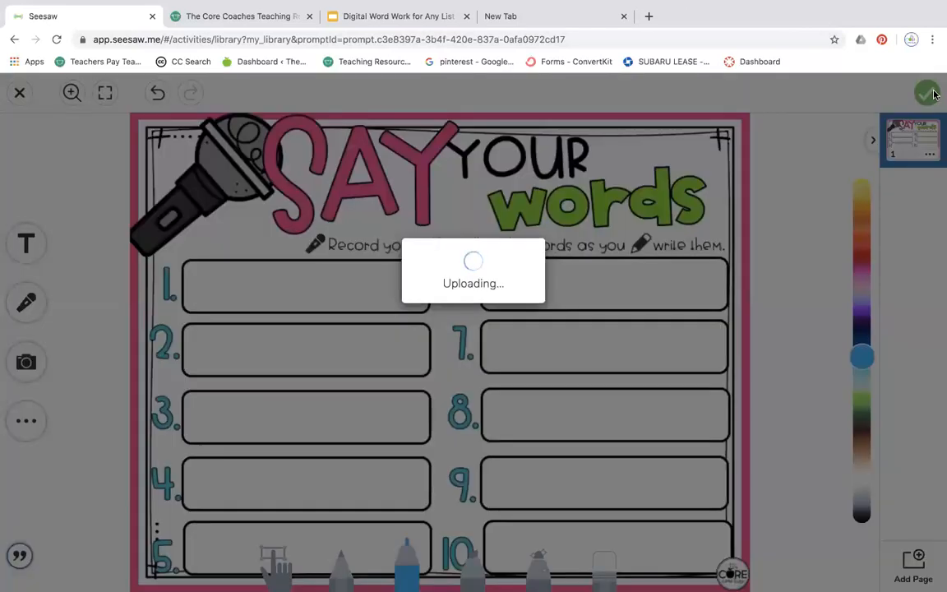
click(929, 92)
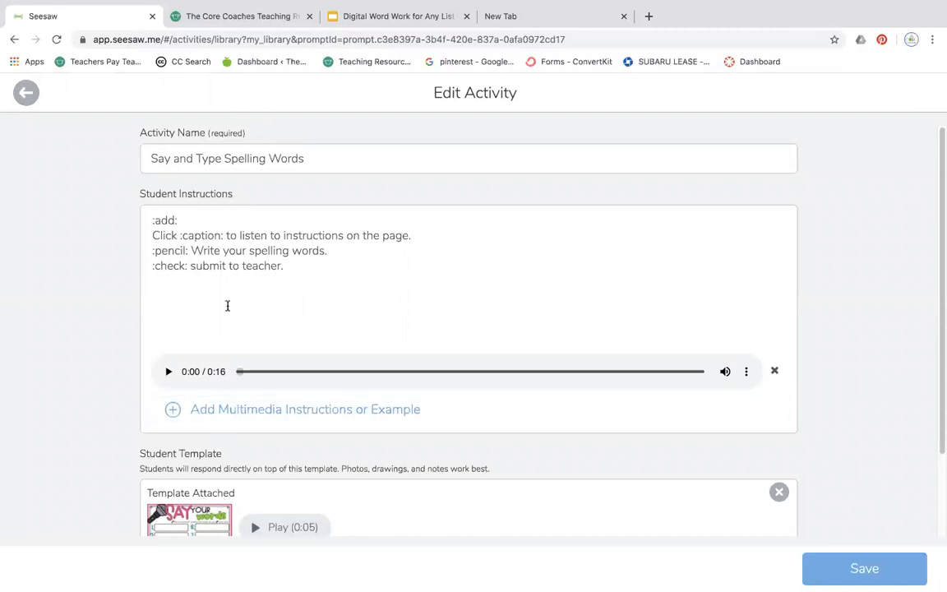
scroll(down, 3)
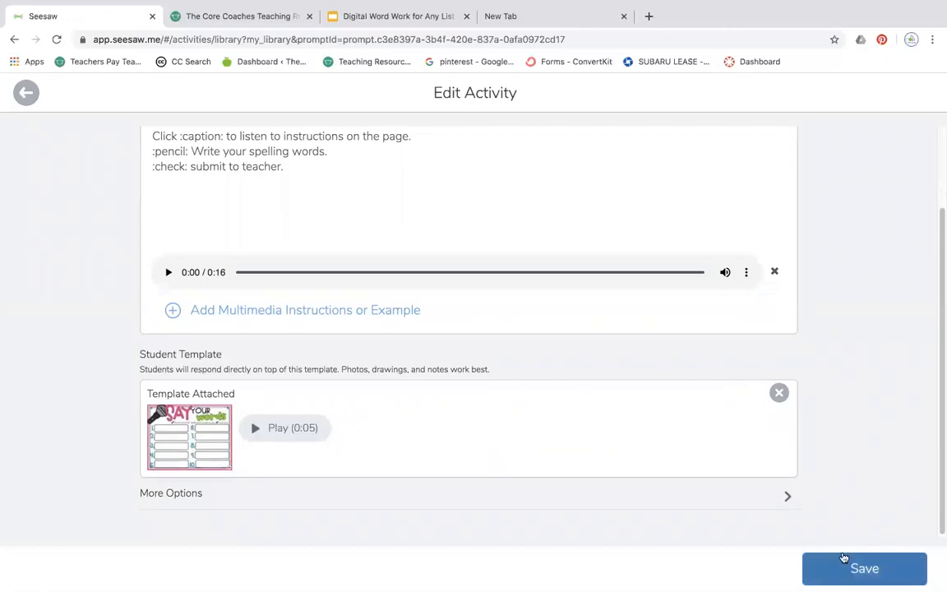
click(864, 569)
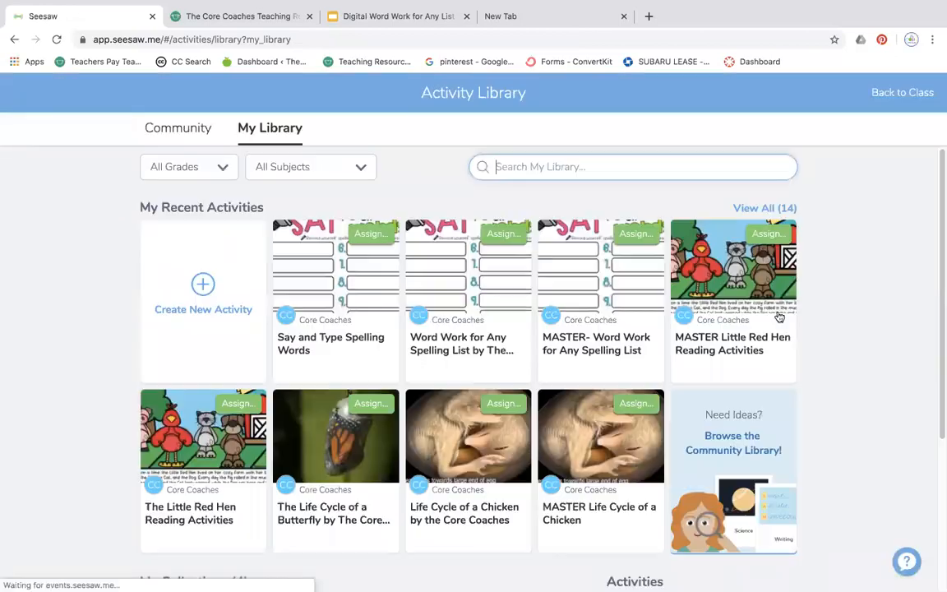
mouse_move(437, 346)
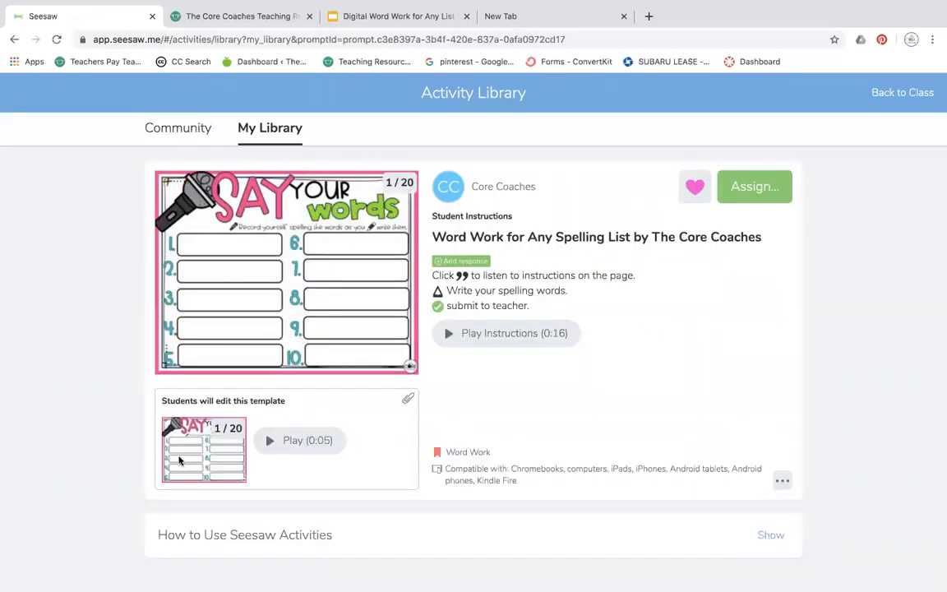
click(203, 452)
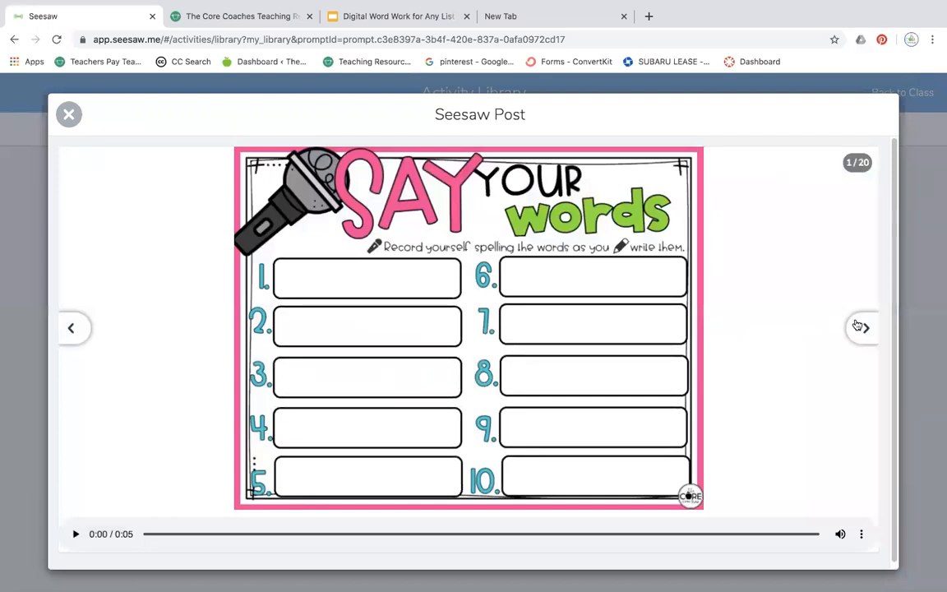
click(863, 328)
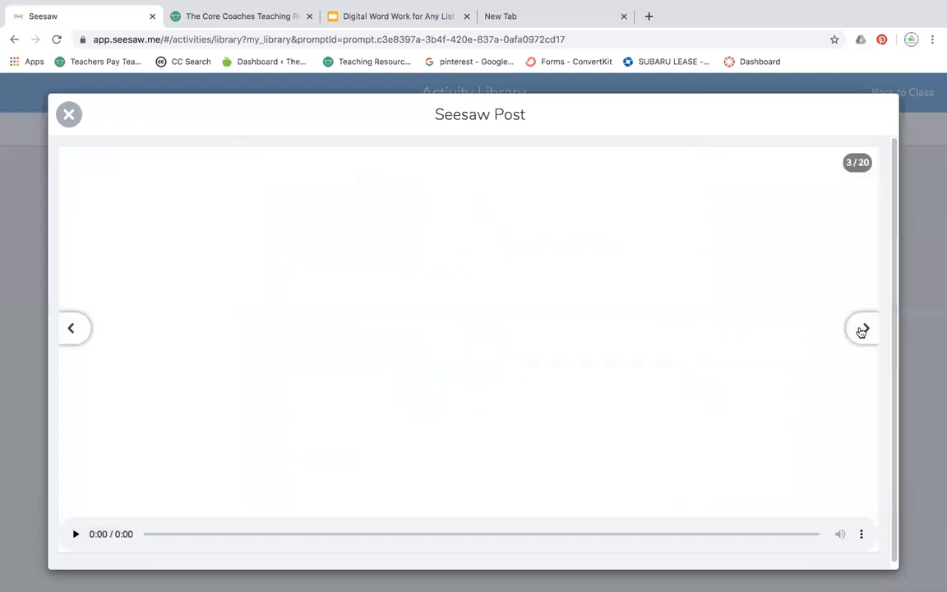
click(866, 328)
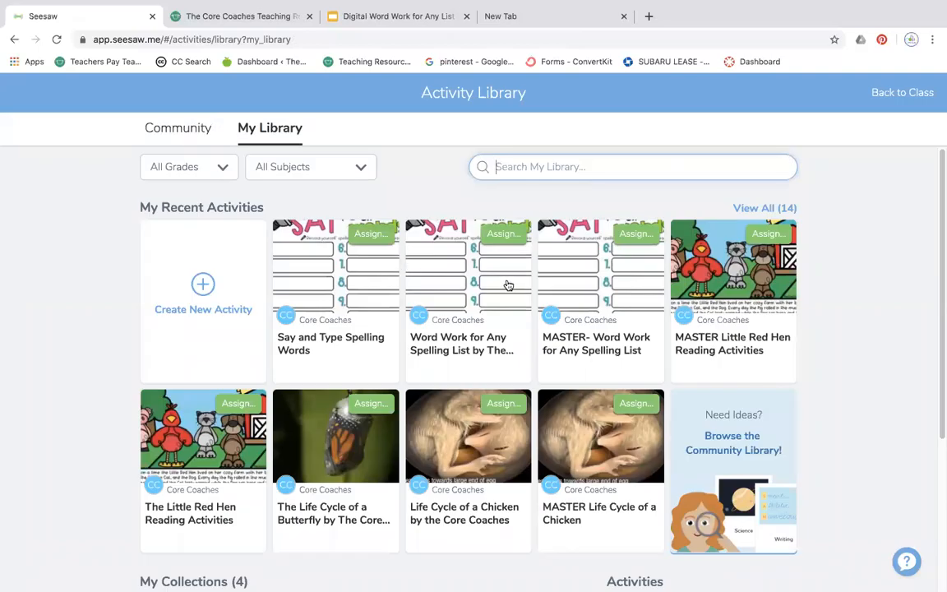
mouse_move(460, 280)
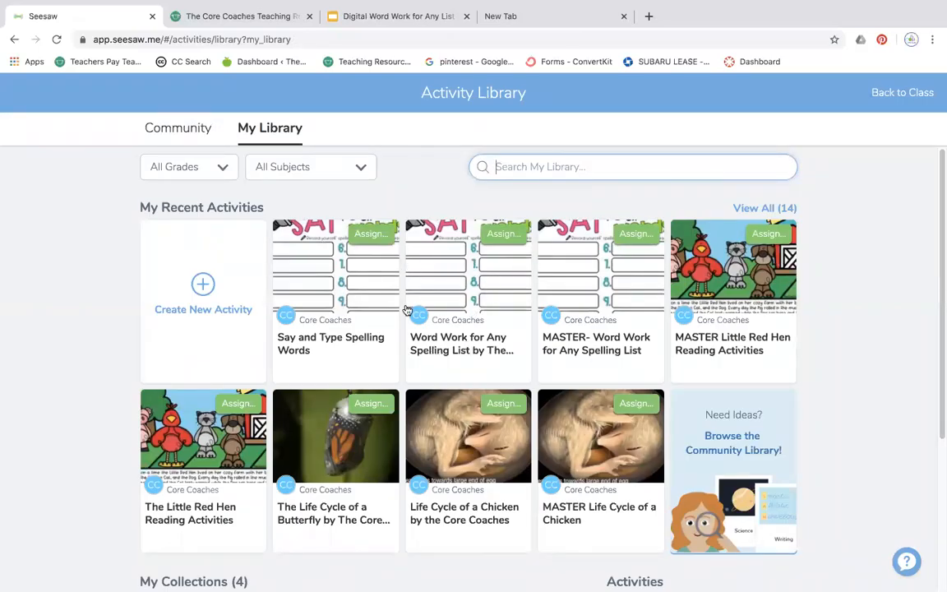
Assign 'Say and Type Spelling Words' to The Core Coaches class.
click(335, 271)
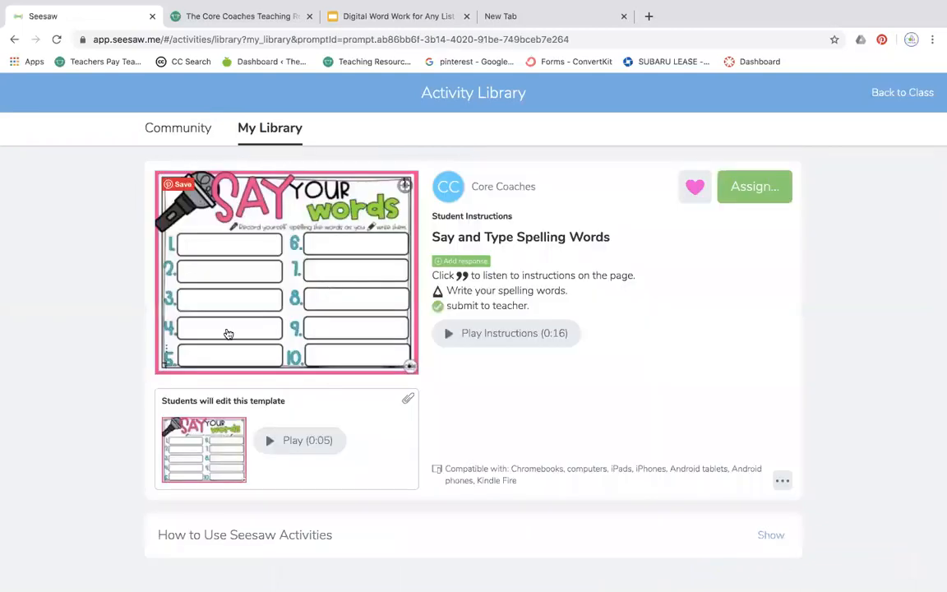
click(754, 186)
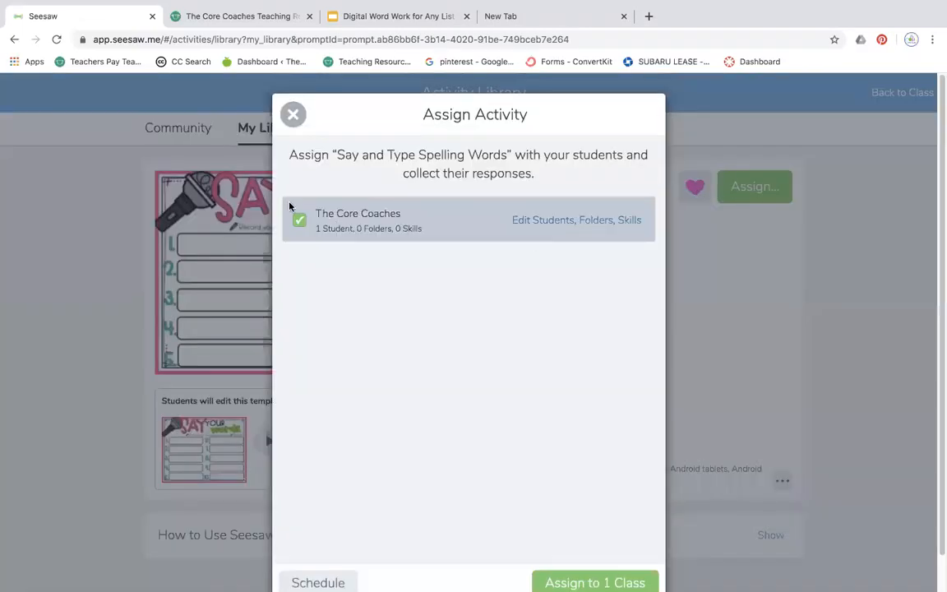
click(293, 114)
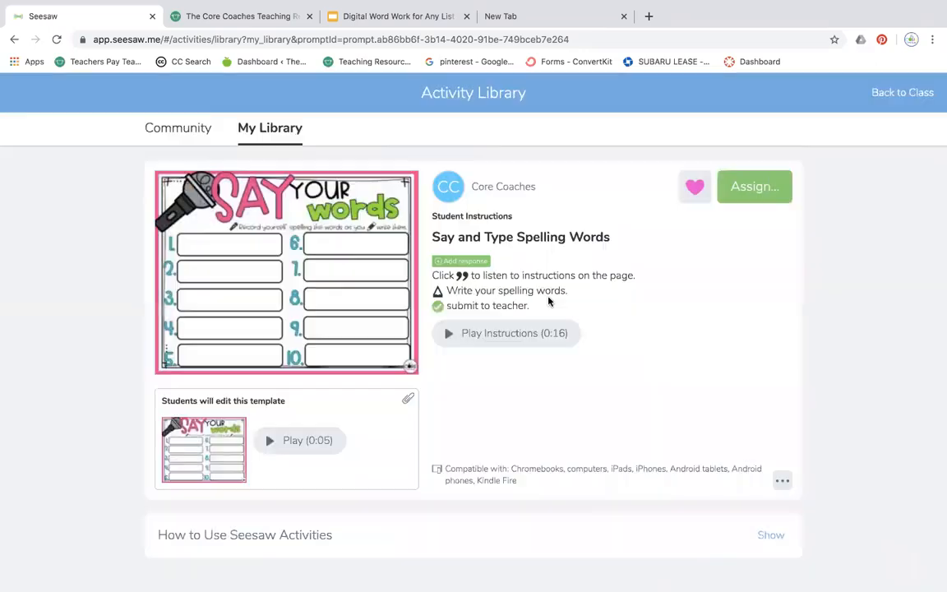
mouse_move(891, 116)
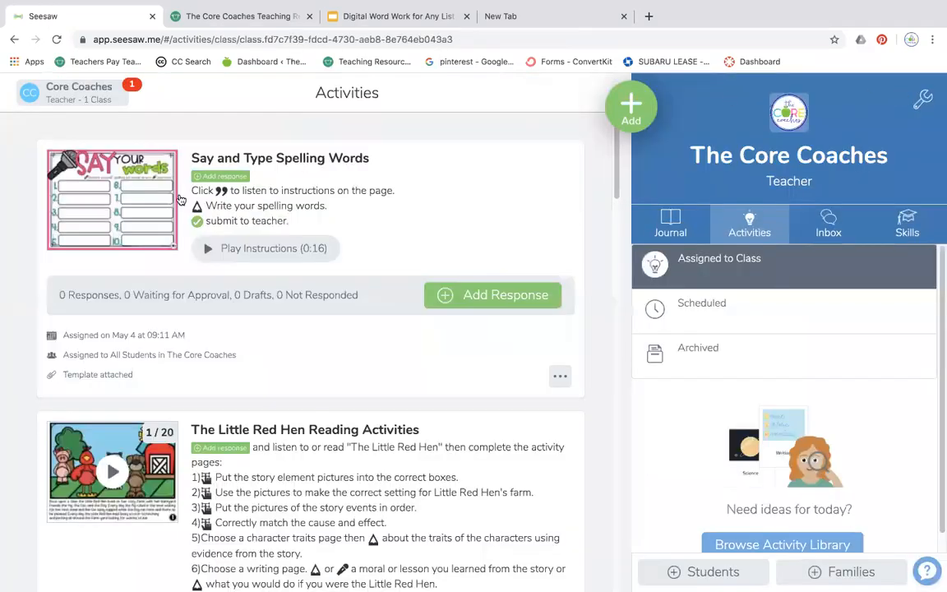
click(111, 202)
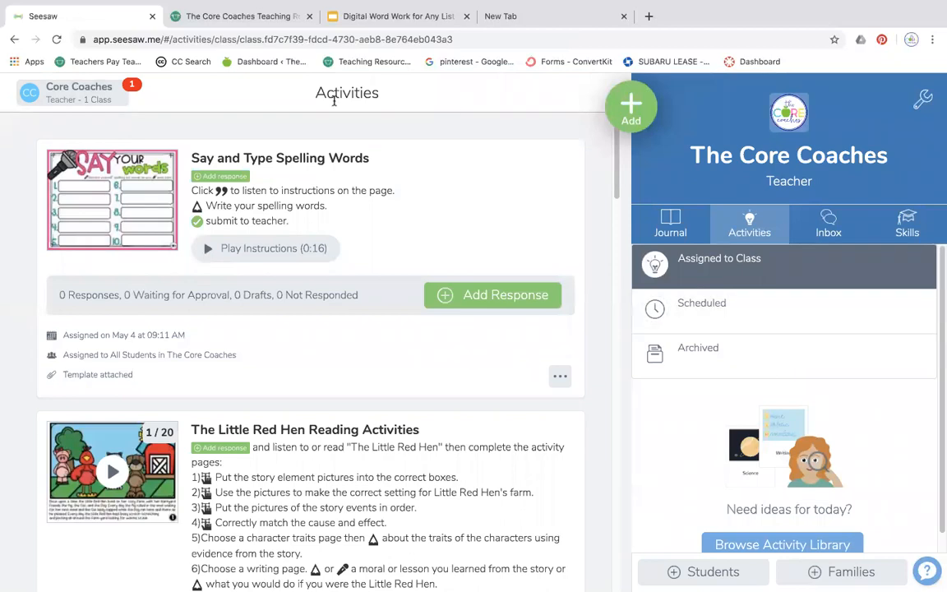
Reopen 'Word Work for Any Spelling List' from My Library through Add > Assign Activity.
click(630, 107)
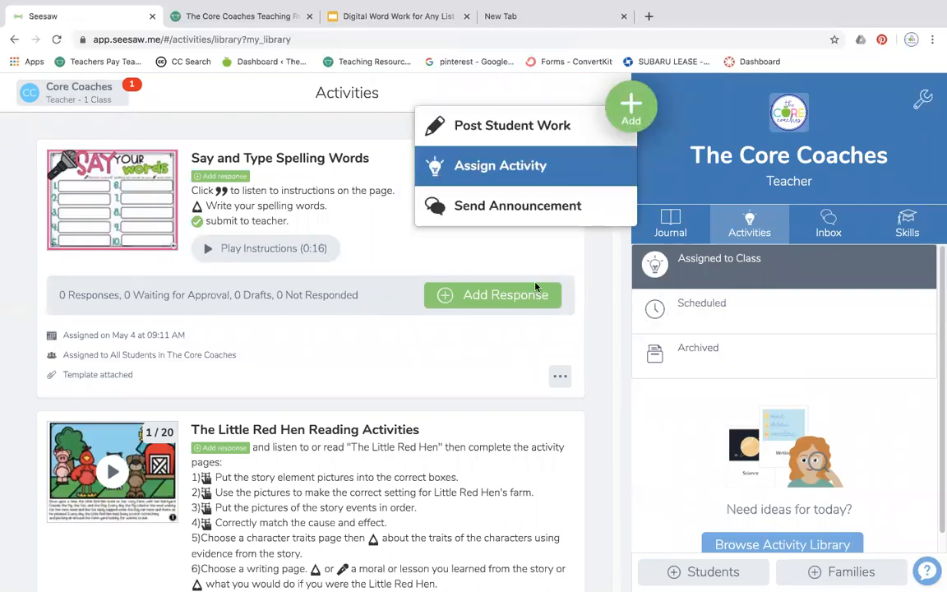
click(787, 543)
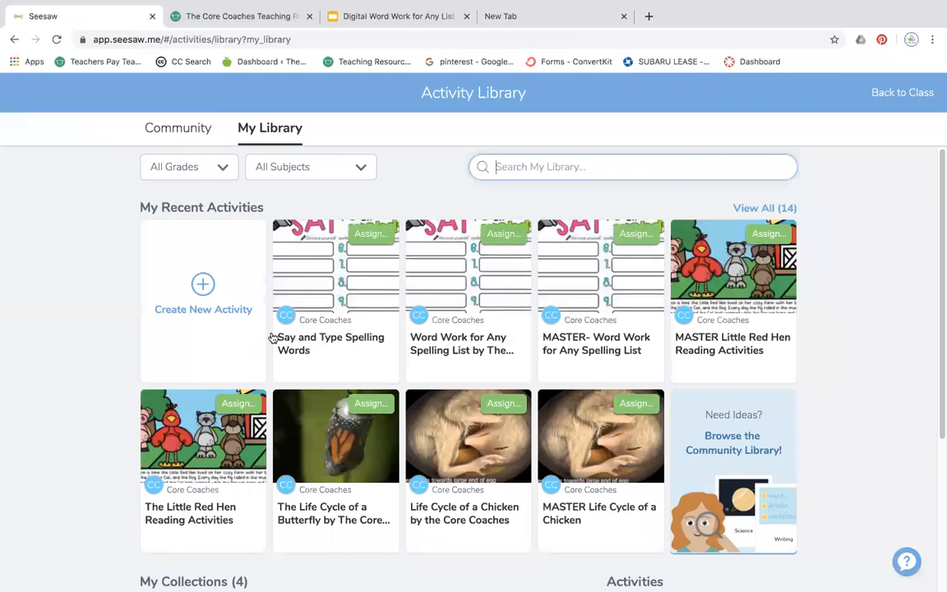
mouse_move(456, 251)
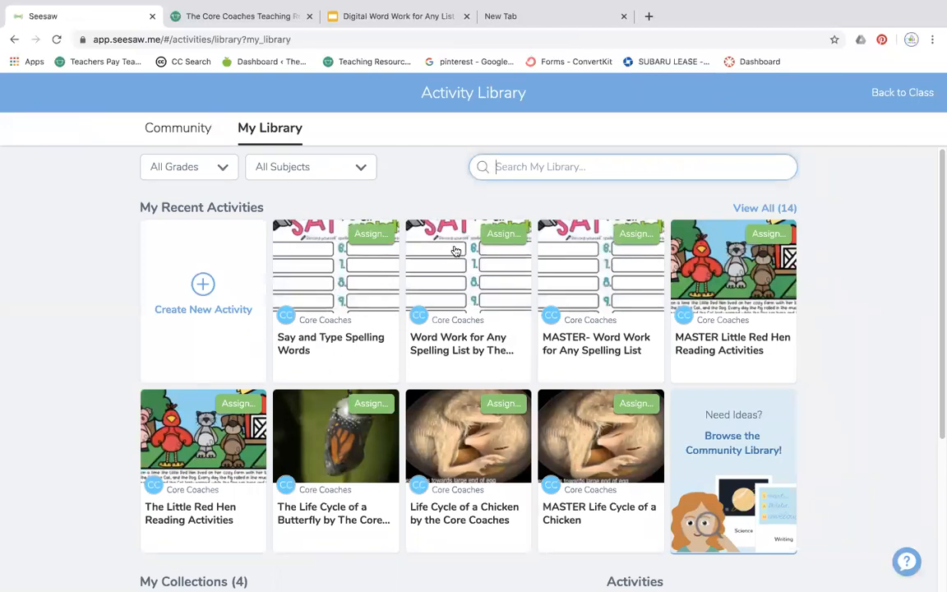
click(456, 251)
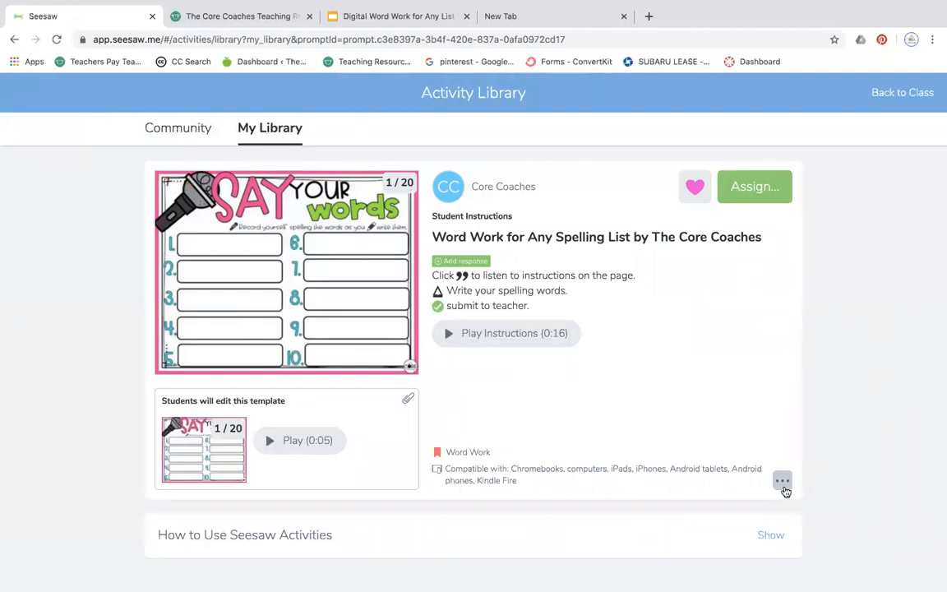
Copy the Word Work activity and name the copy 'Rainbow Writing'.
click(782, 480)
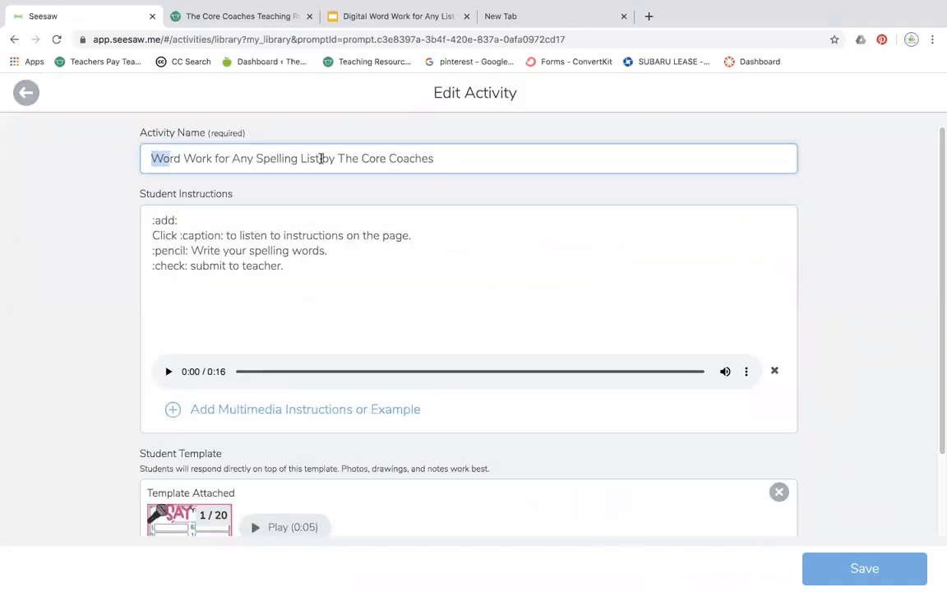
text(Rai)
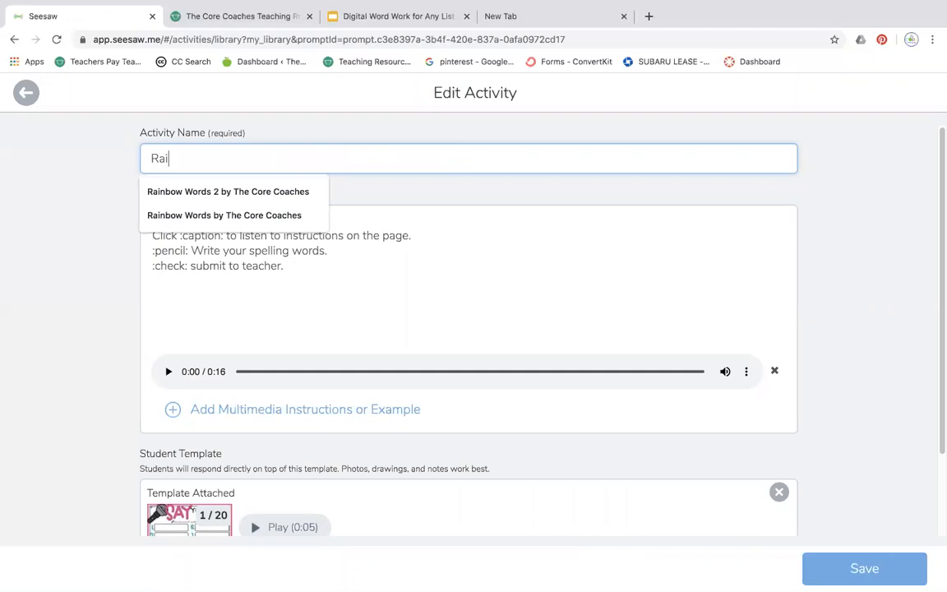
text(Rainbow Writing)
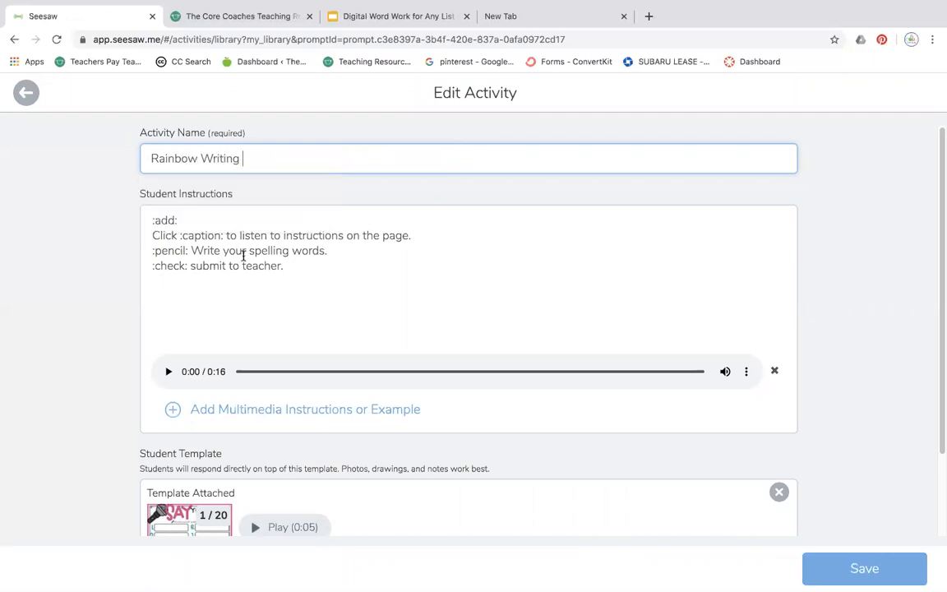
mouse_move(305, 355)
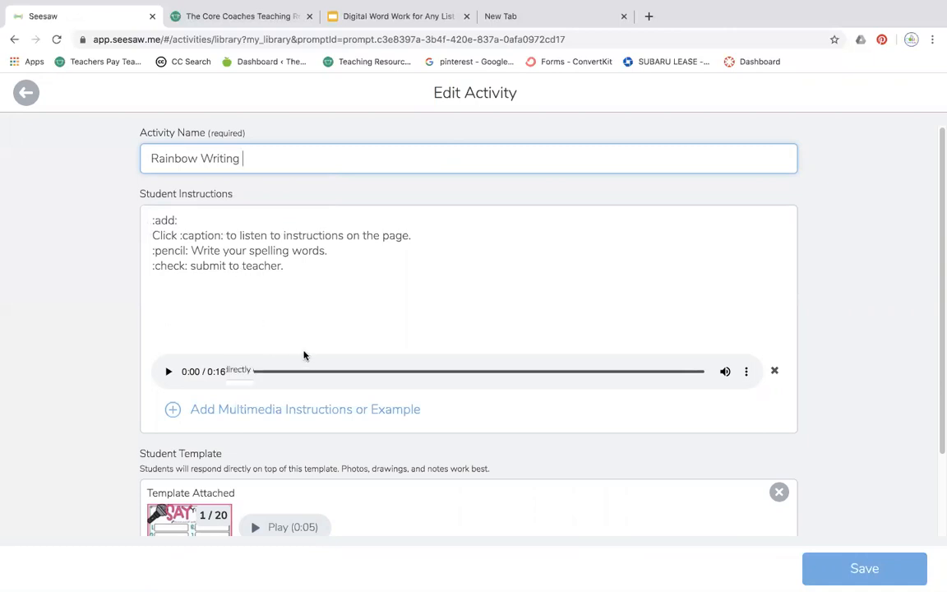
scroll(down, 3)
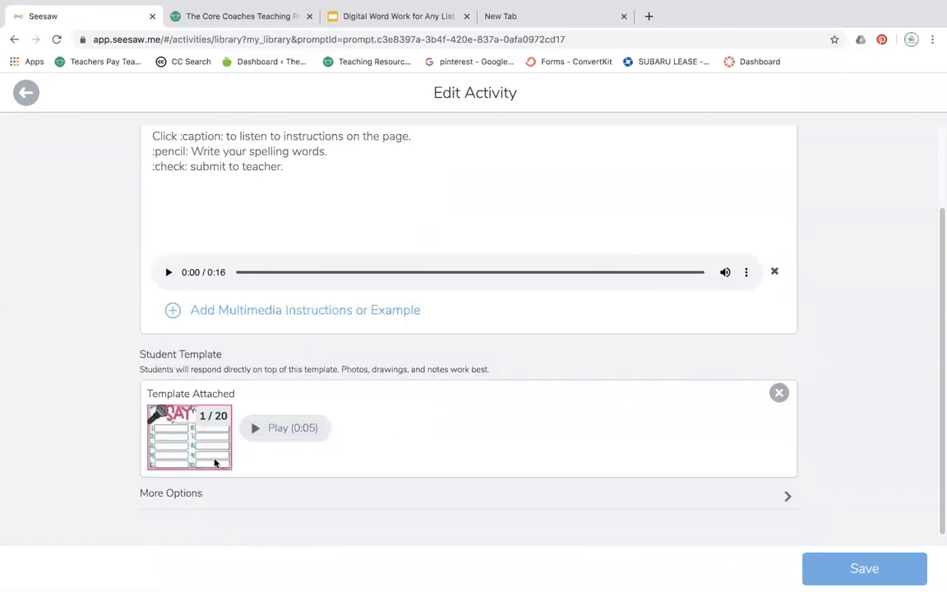
Open the template and delete the Say Your Words, Glowpen Words and Word Search pages.
click(189, 436)
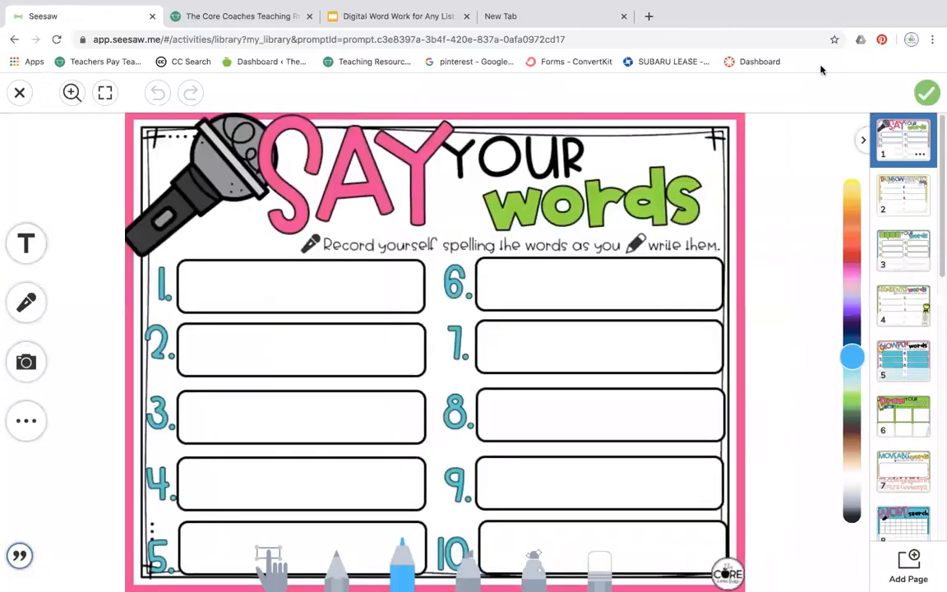
click(920, 153)
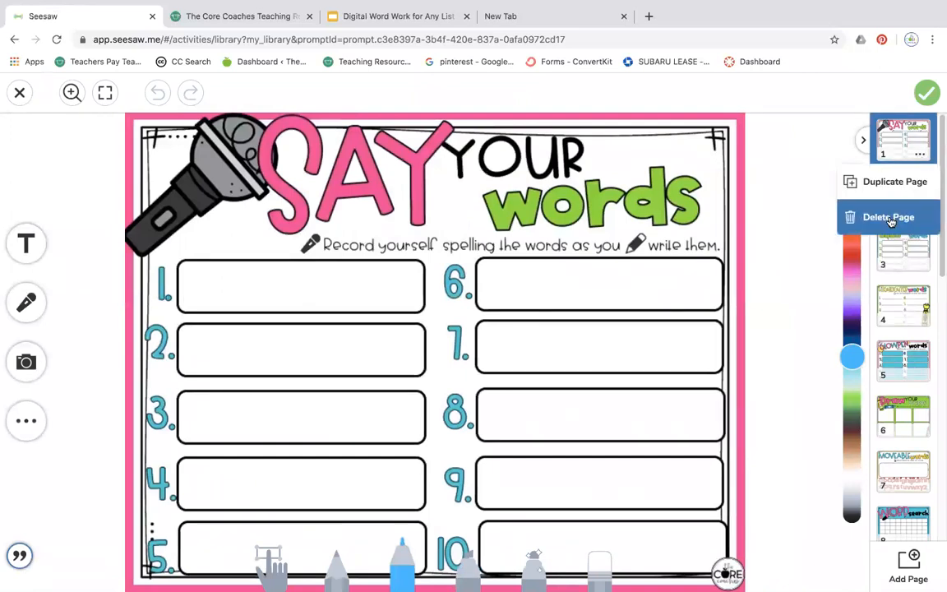
click(887, 216)
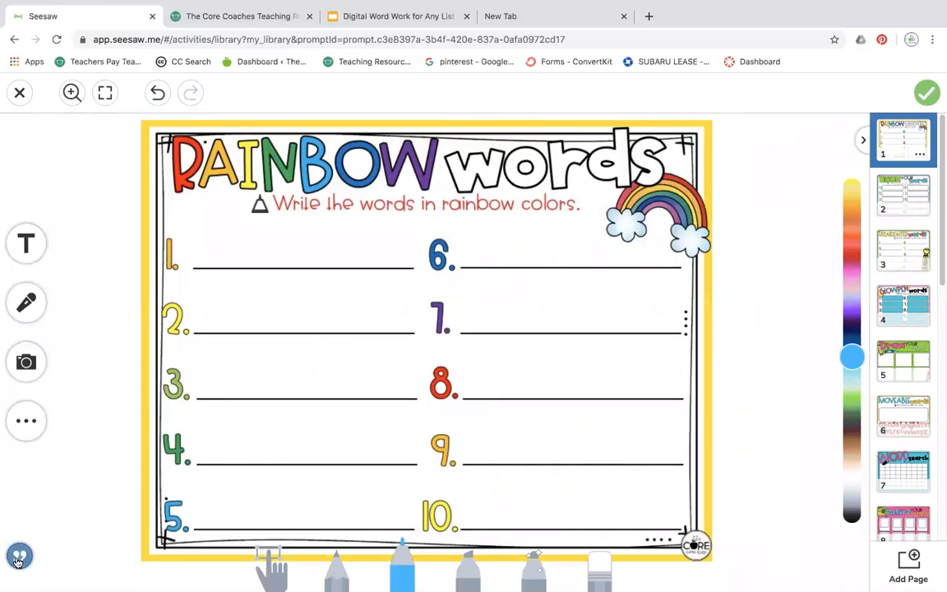
click(903, 195)
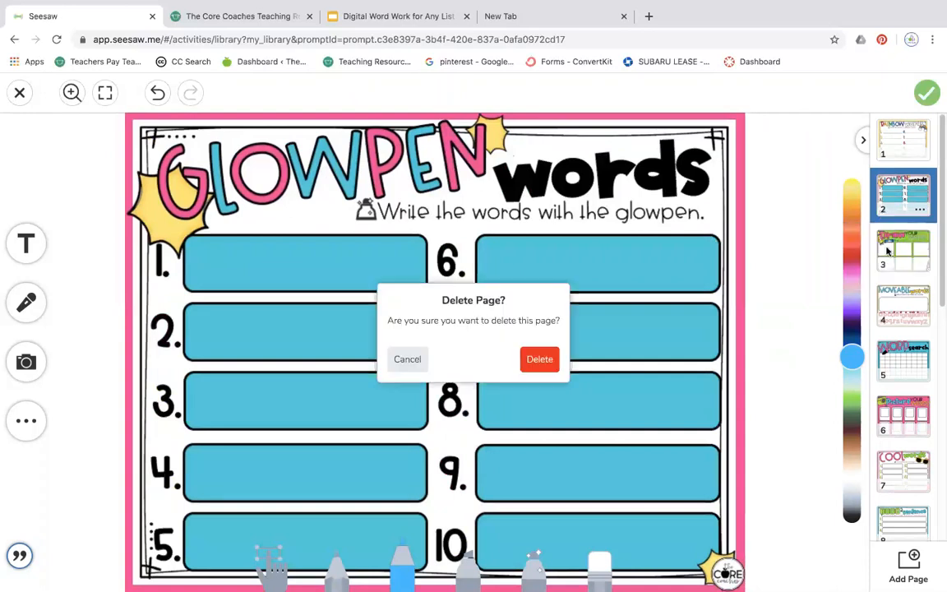
click(540, 360)
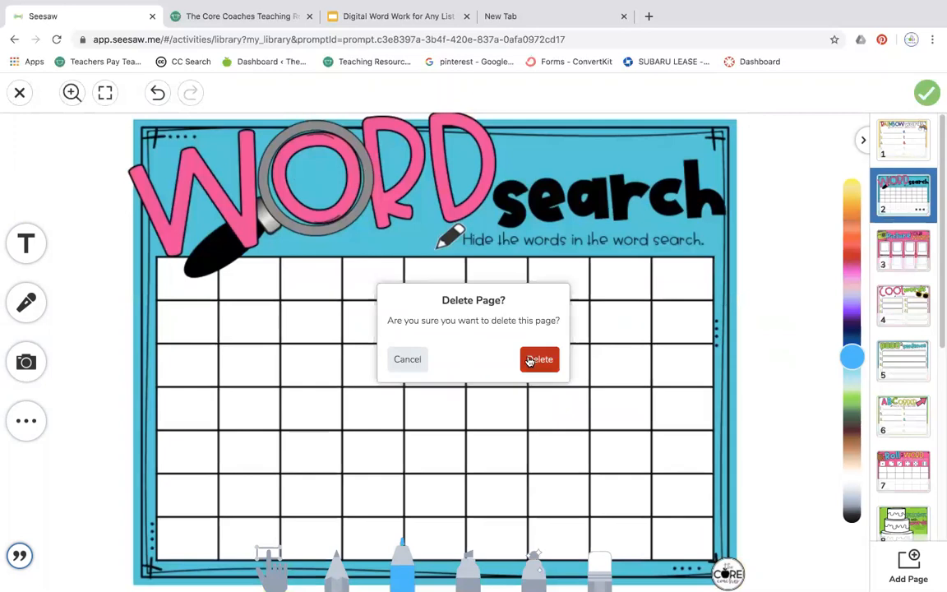
click(539, 359)
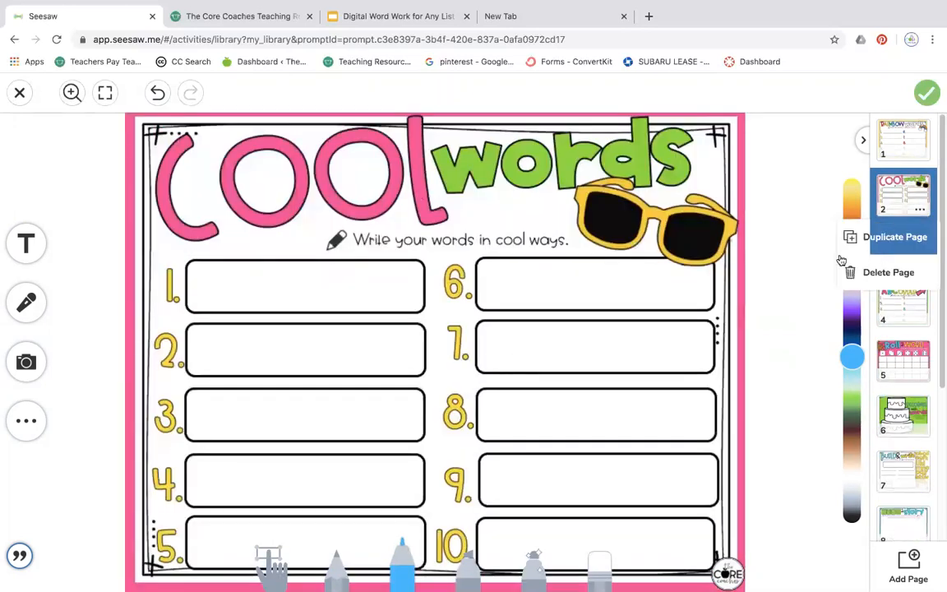
Delete the Cool Words, ABC Order, Type a Story and Backward Words pages, leaving Rainbow Words.
click(888, 272)
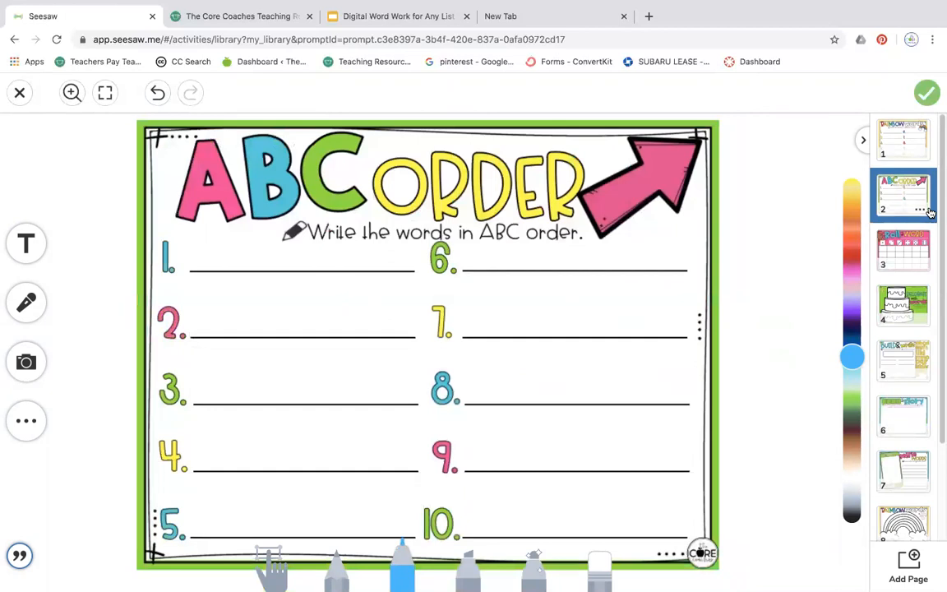
click(920, 211)
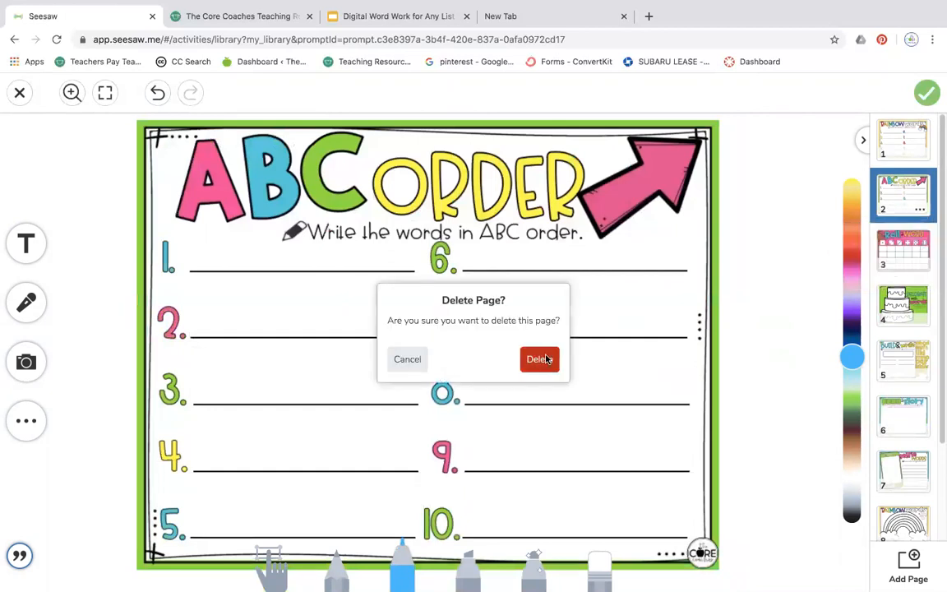
click(540, 359)
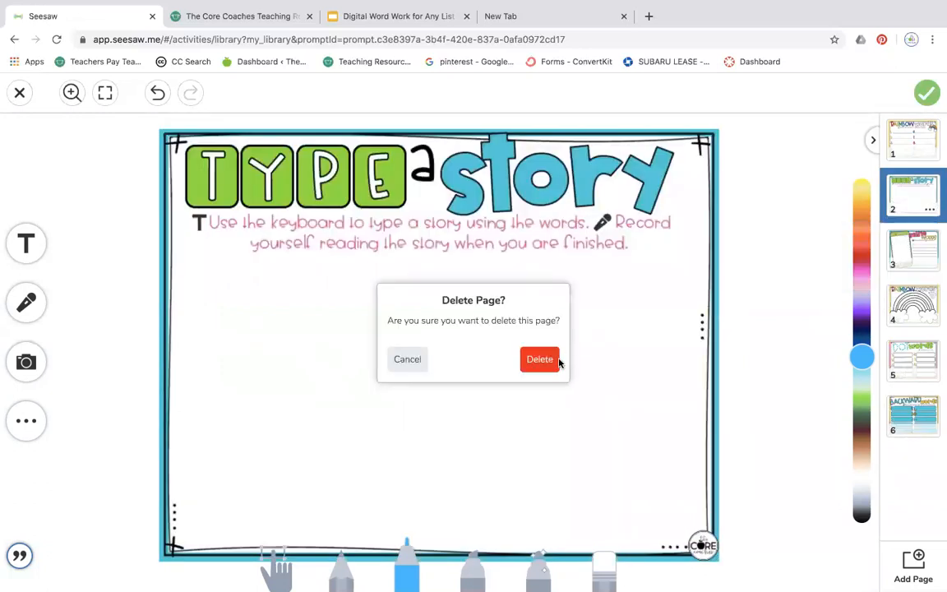
click(539, 359)
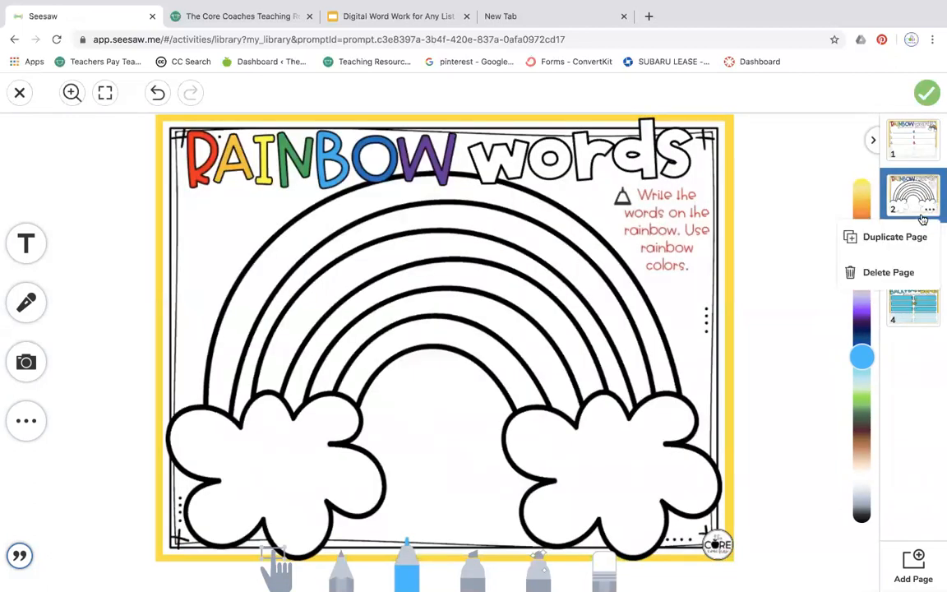
click(888, 272)
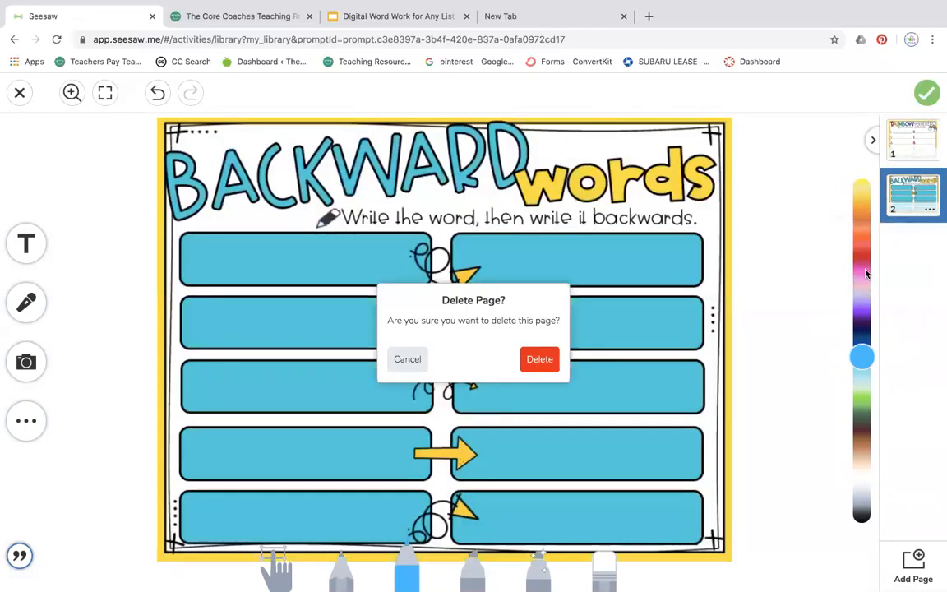
click(539, 359)
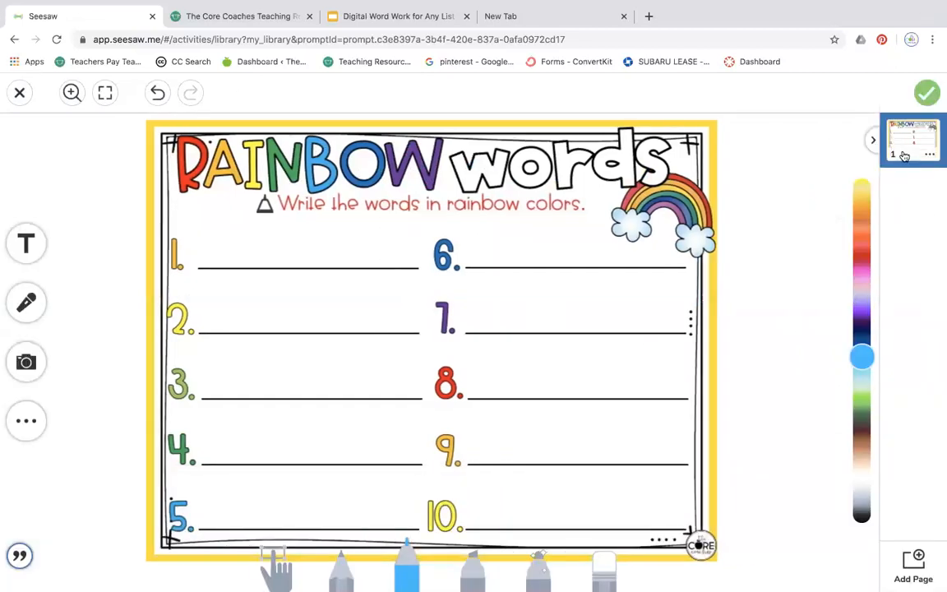
Finish the one-page template and save the Rainbow Writing activity.
click(928, 91)
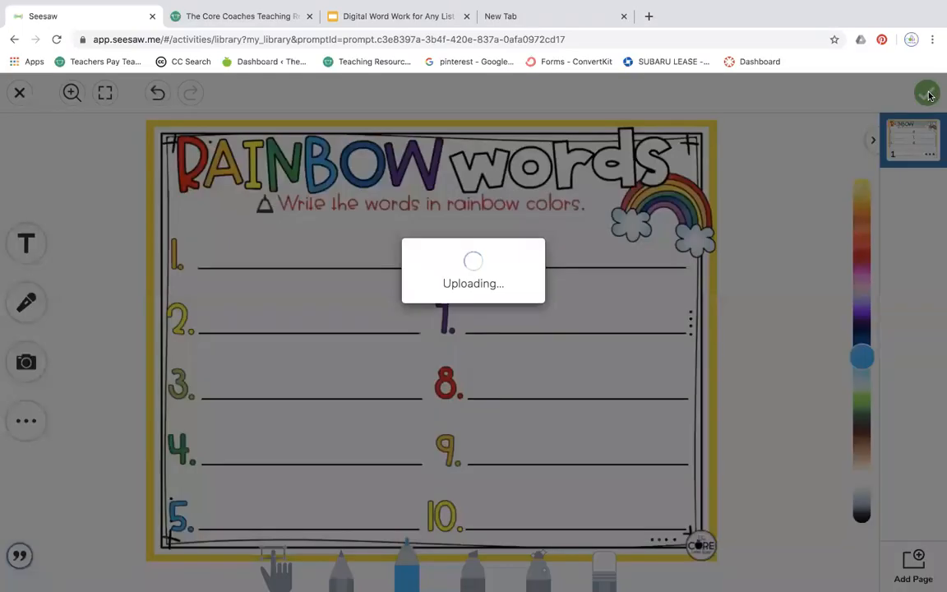
click(923, 92)
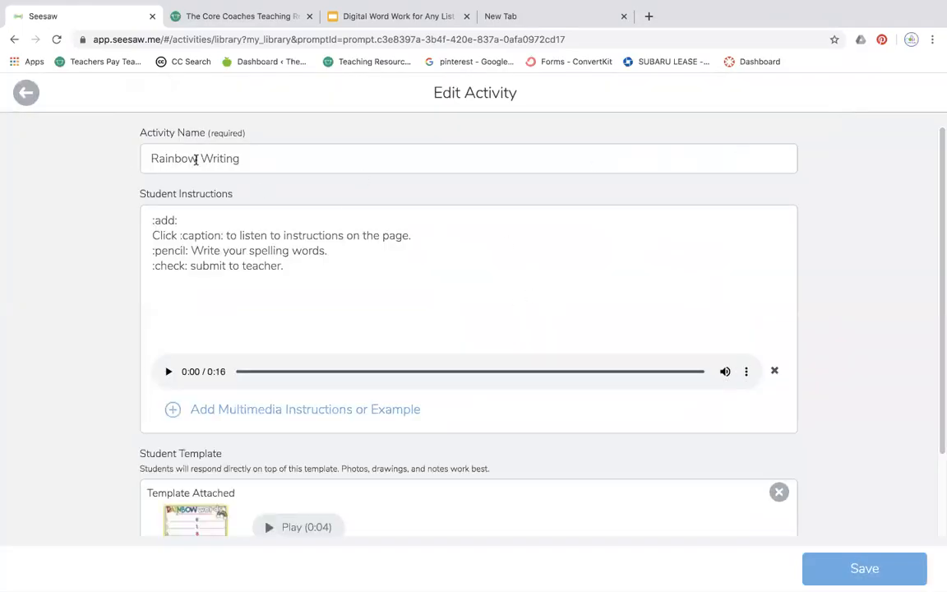
click(864, 568)
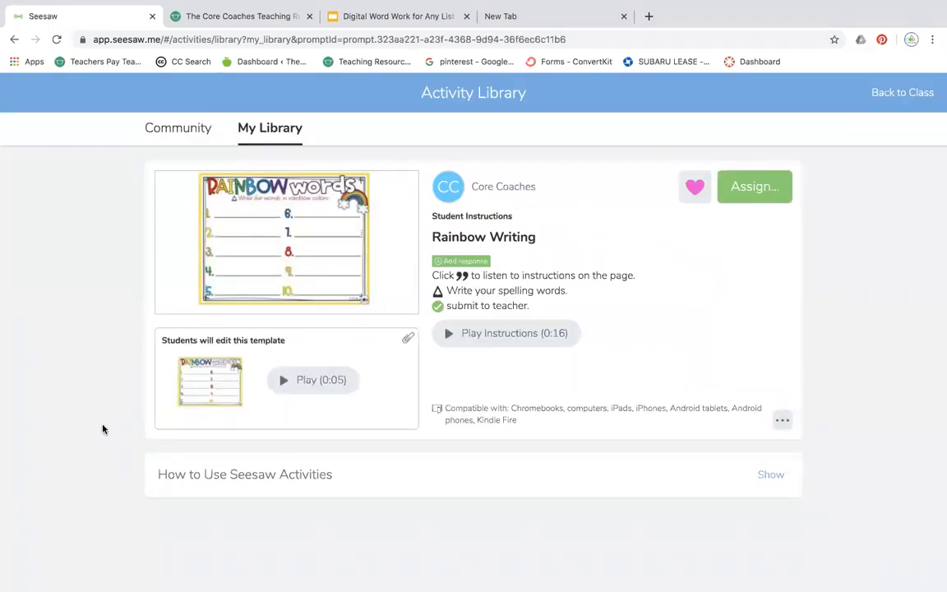
mouse_move(276, 221)
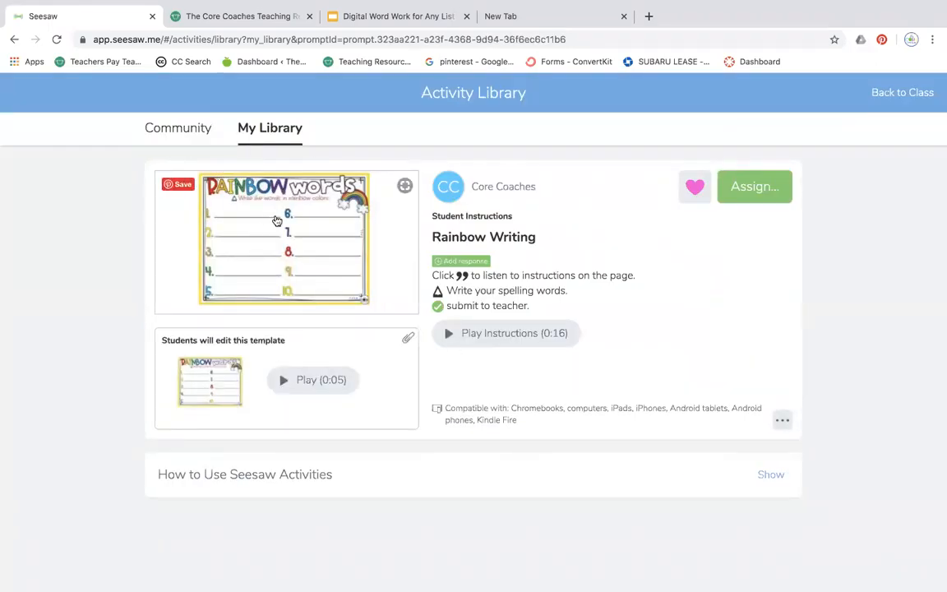
Assign Rainbow Writing to The Core Coaches class and dismiss the confirmation.
click(754, 185)
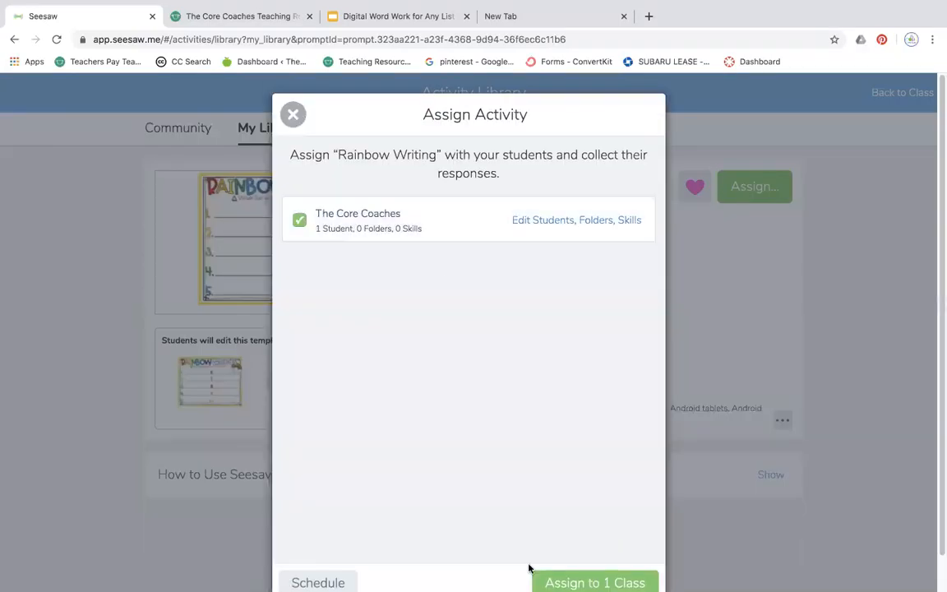
click(600, 582)
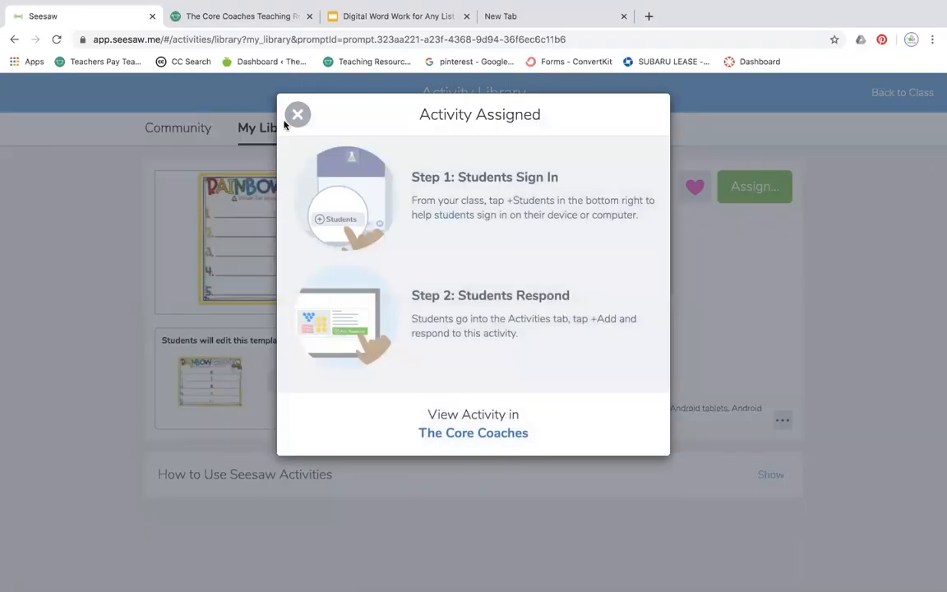
click(297, 115)
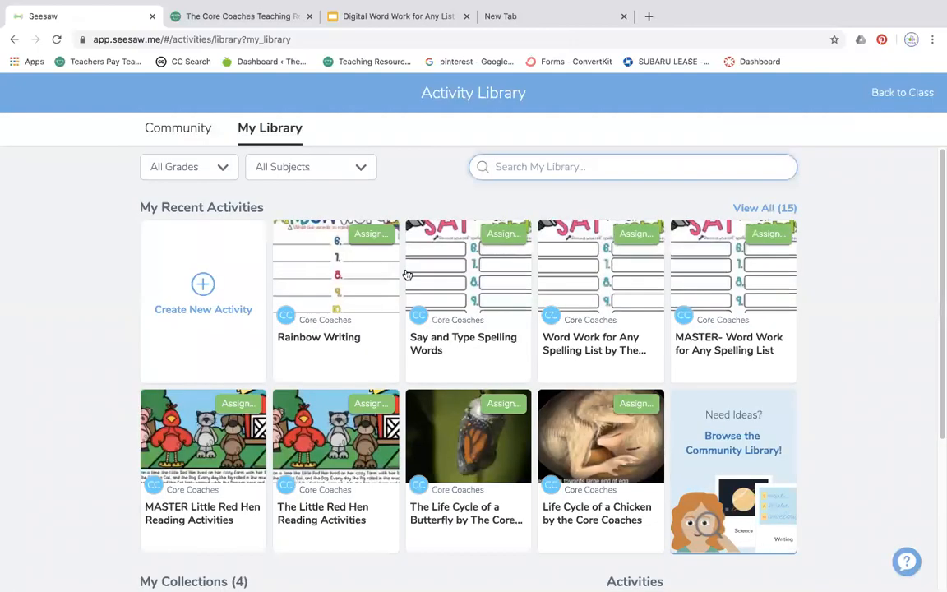
mouse_move(605, 329)
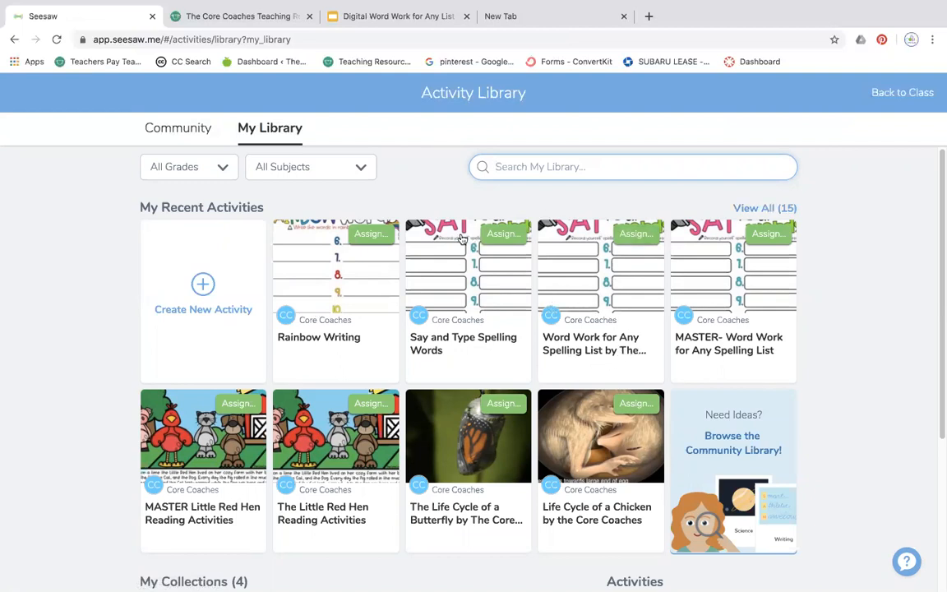
mouse_move(463, 366)
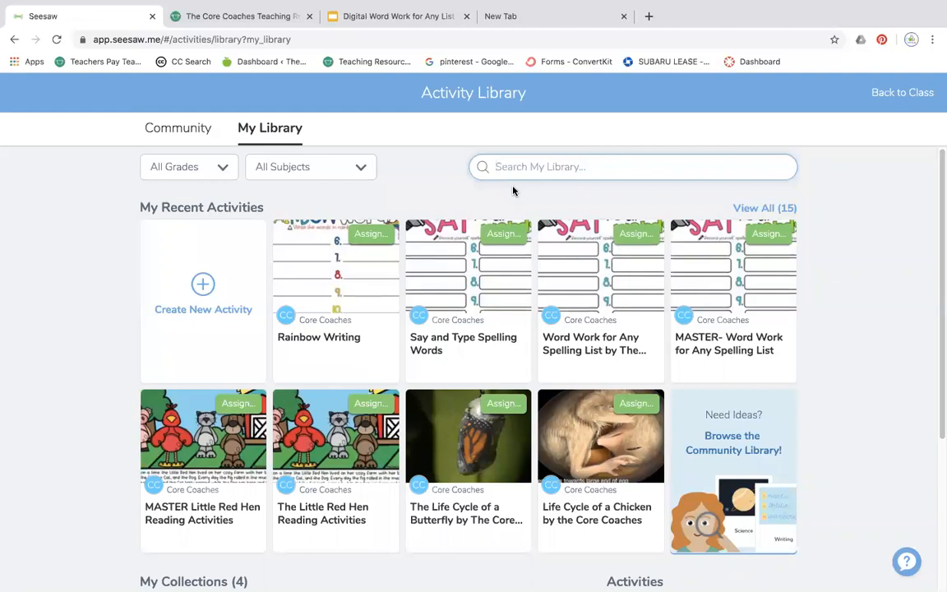
mouse_move(719, 43)
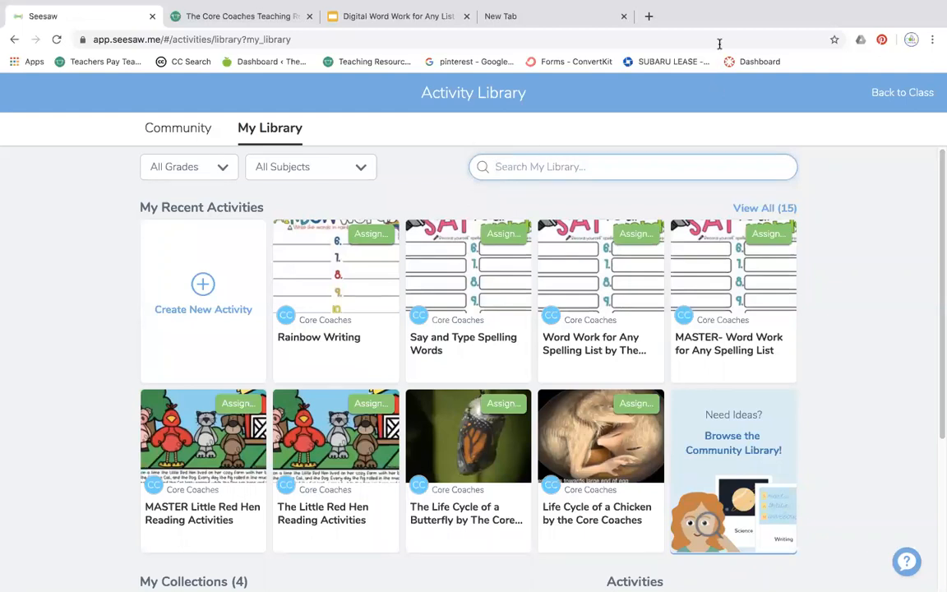